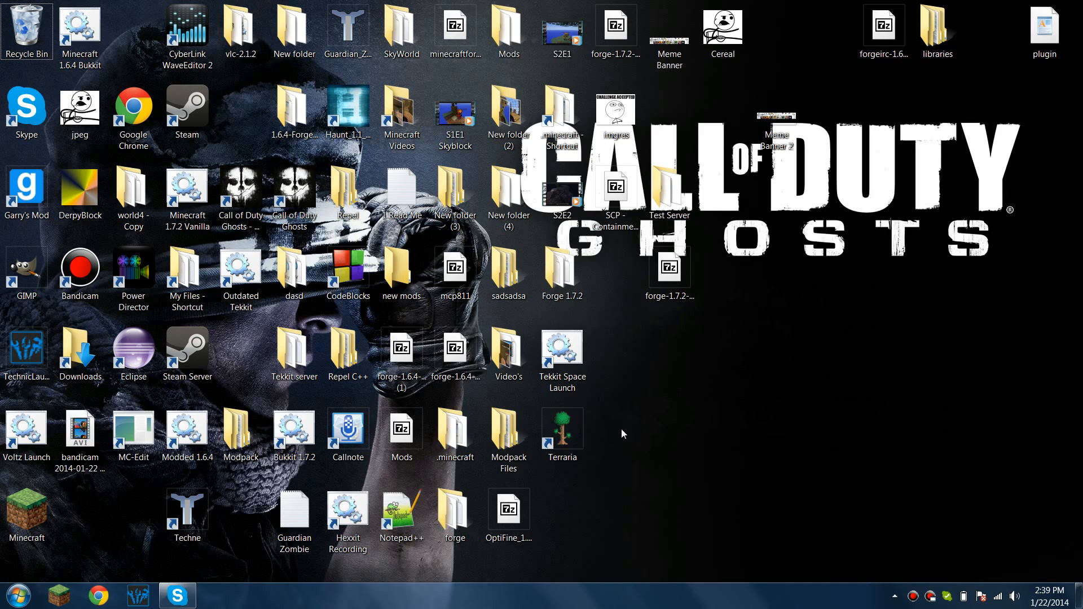
{"action": "mouse_move", "coordinate": [810, 288]}
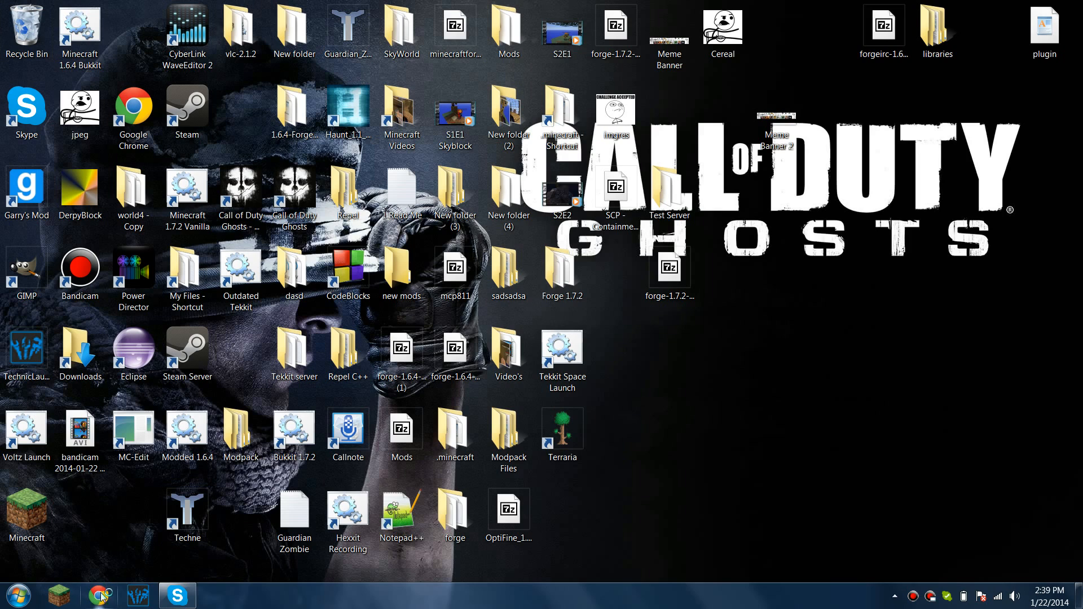
- Download the latest Forge 1.7.2 installer from the Forge downloads page
{"action": "left_click", "coordinate": [99, 596]}
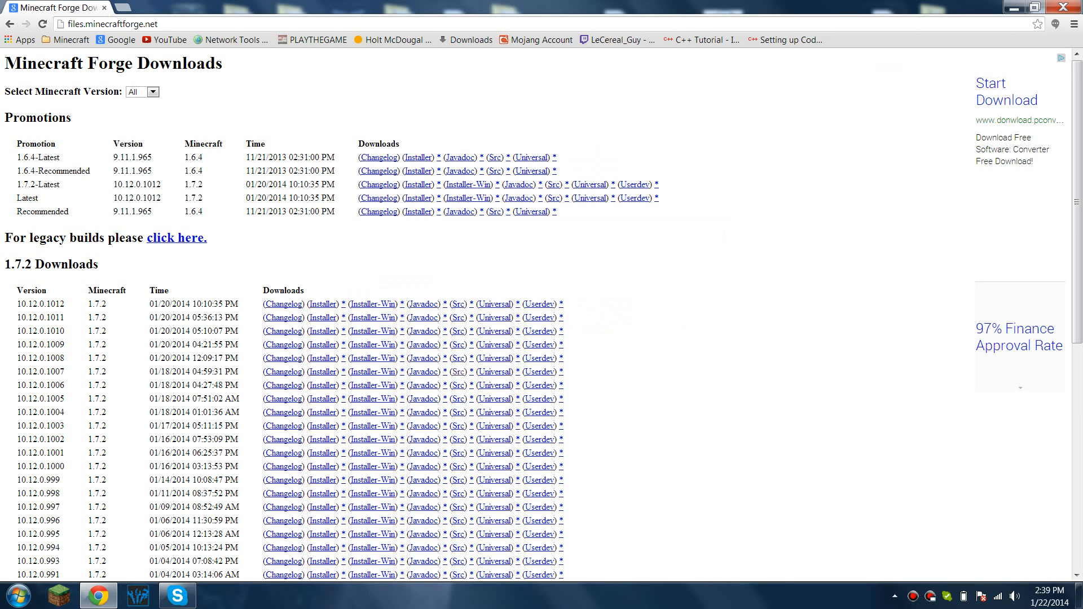
{"action": "double_click", "coordinate": [23, 185]}
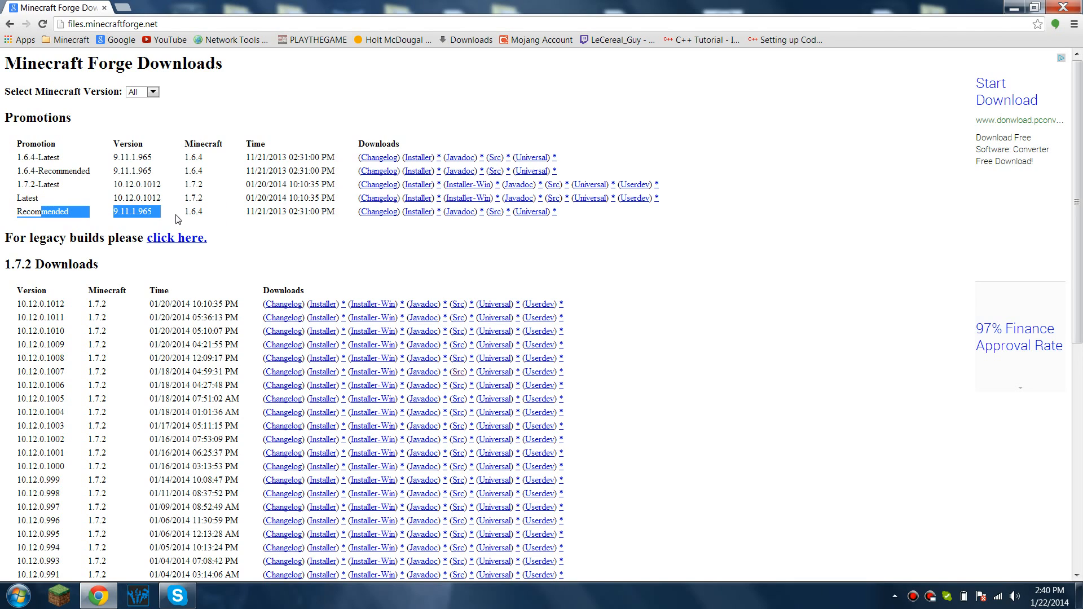
{"action": "left_click", "coordinate": [176, 220]}
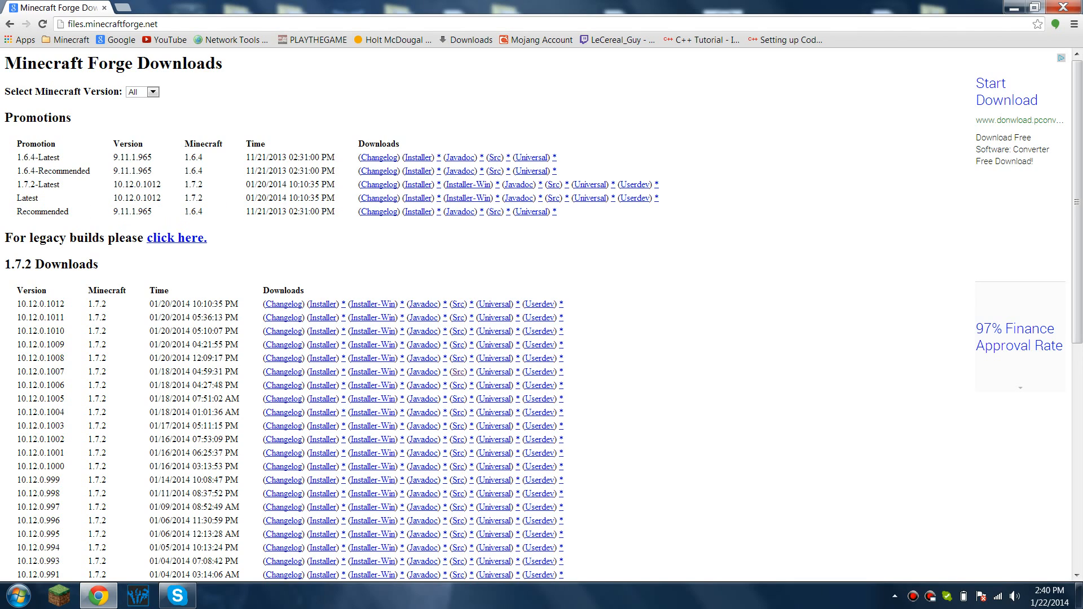
{"action": "double_click", "coordinate": [194, 212]}
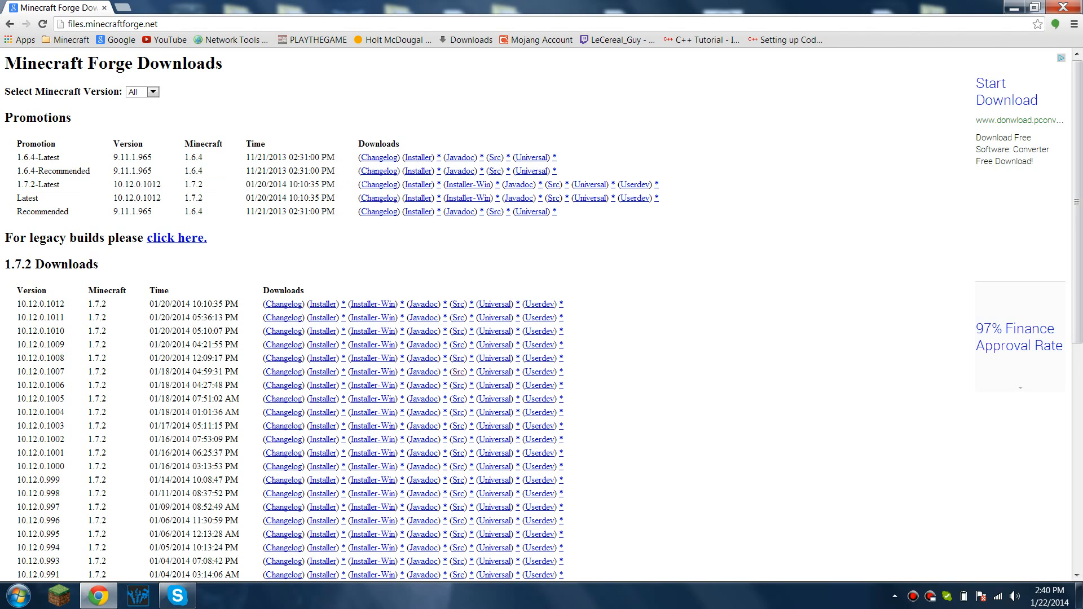
{"action": "mouse_move", "coordinate": [468, 184]}
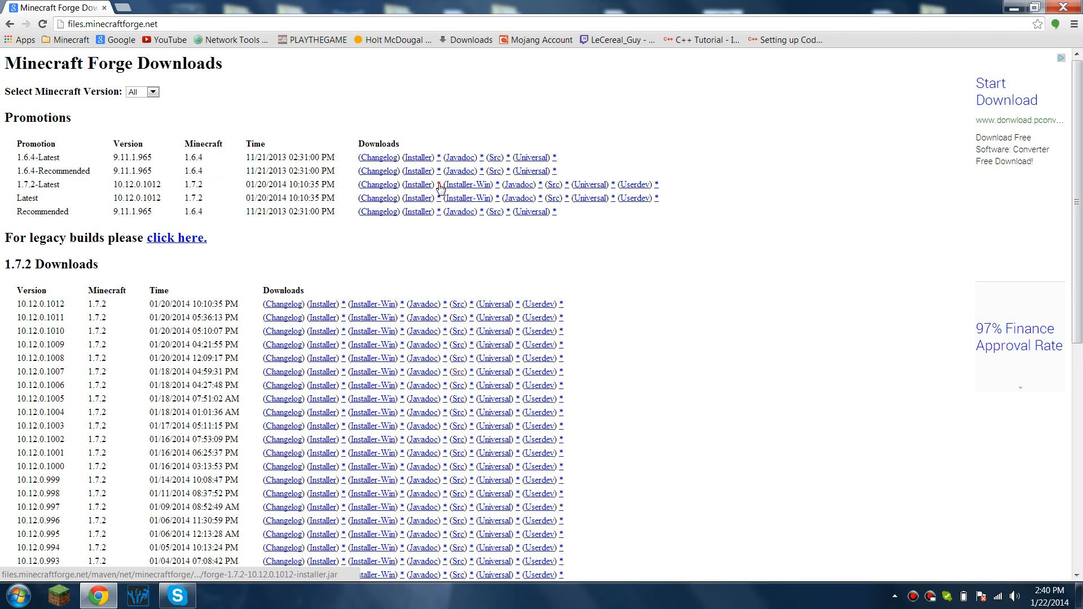
{"action": "left_click", "coordinate": [417, 185]}
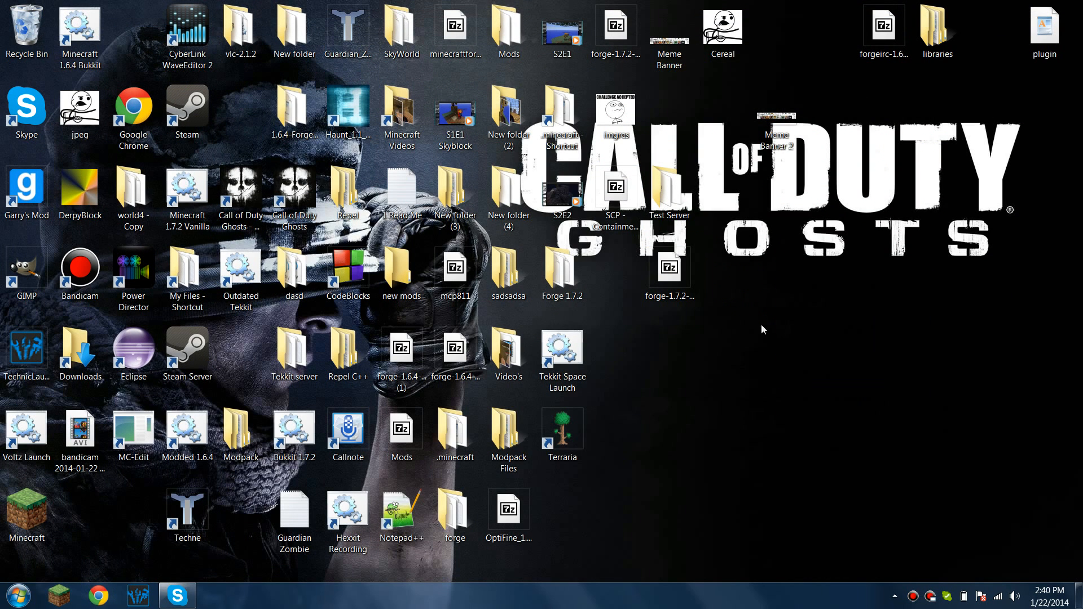
- Browse Program Files (x86) > Java for a default program, cancel, and reopen the installer's options
{"action": "right_click", "coordinate": [669, 266]}
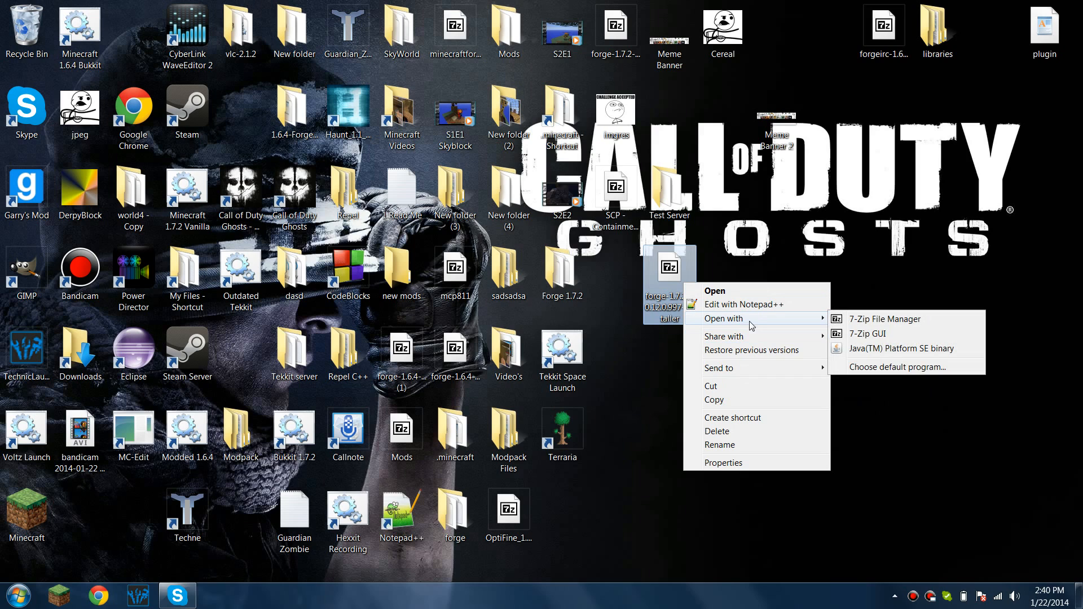
{"action": "mouse_move", "coordinate": [856, 353]}
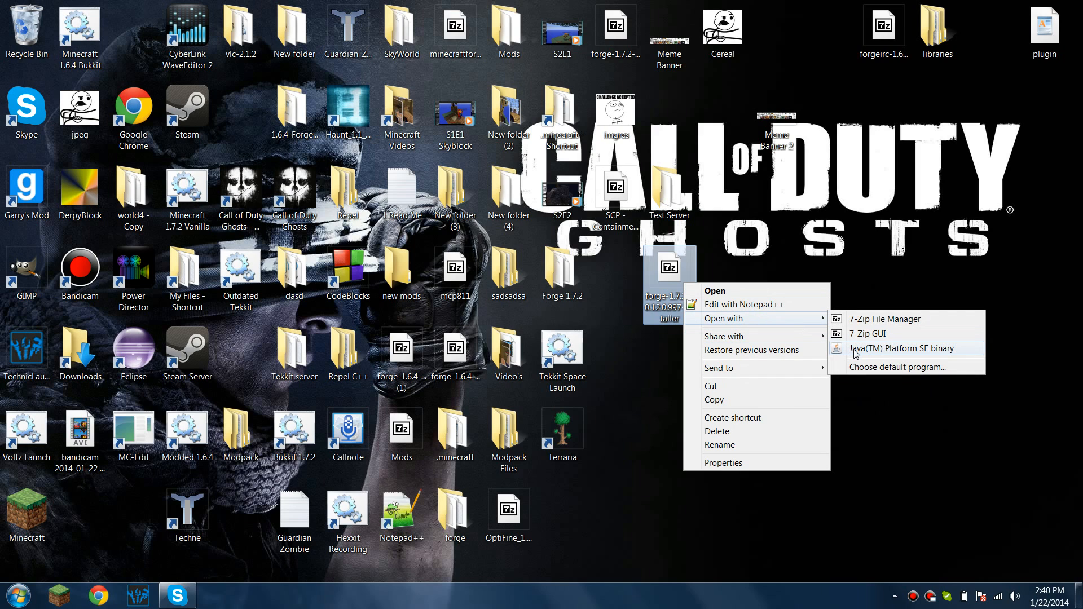
{"action": "mouse_move", "coordinate": [857, 367]}
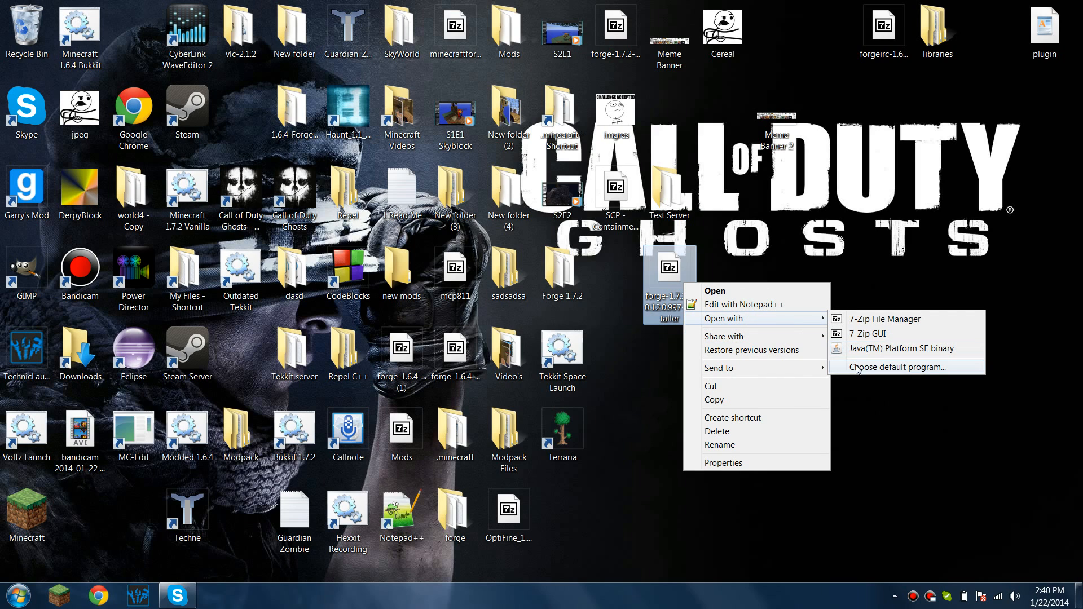
{"action": "left_click", "coordinate": [895, 367]}
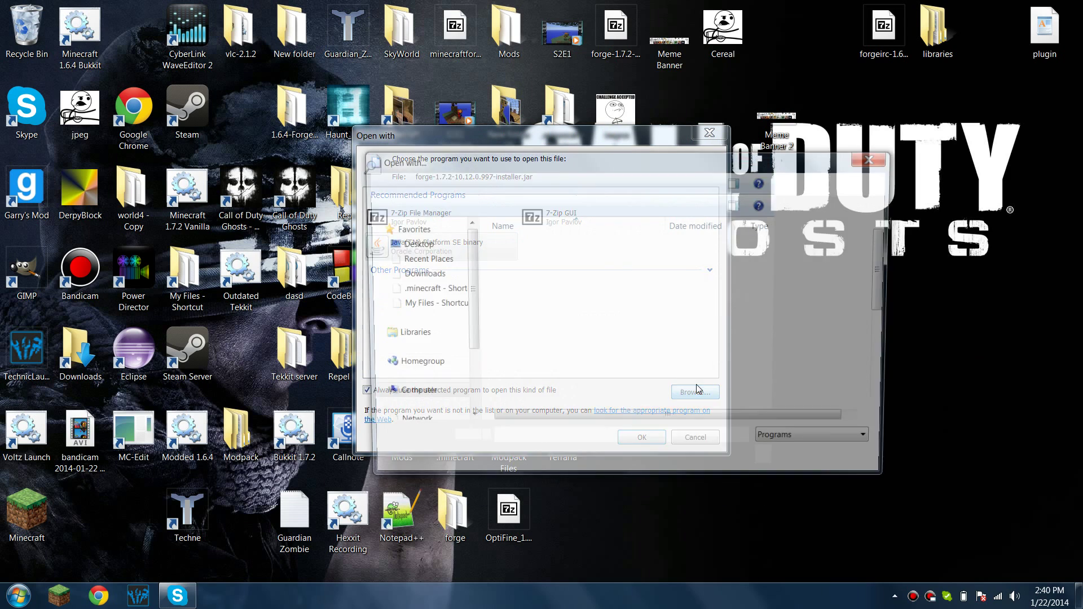
{"action": "left_click", "coordinate": [695, 392]}
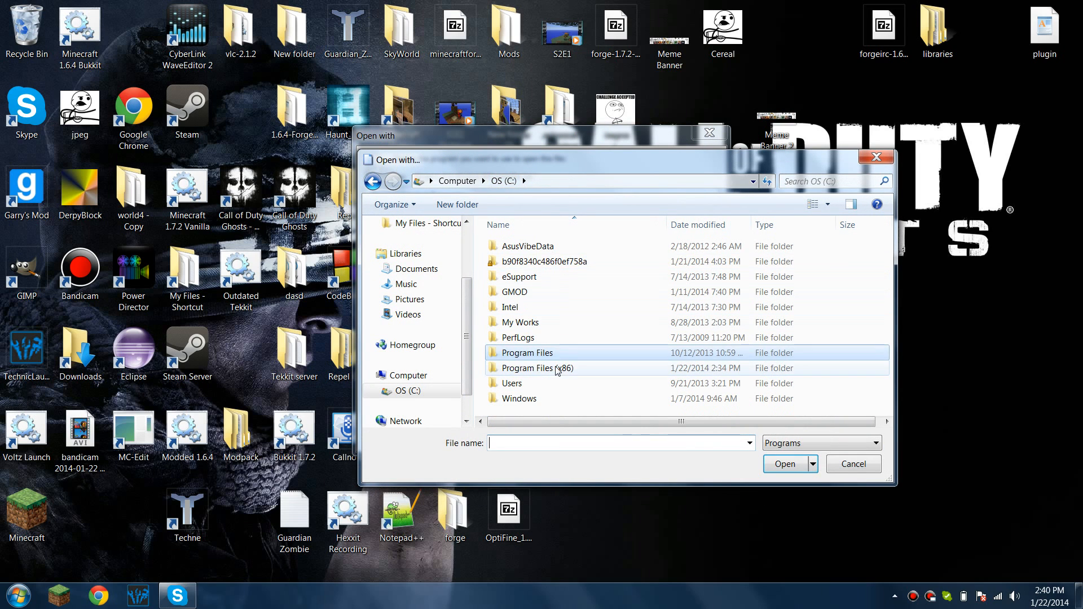
{"action": "double_click", "coordinate": [538, 367]}
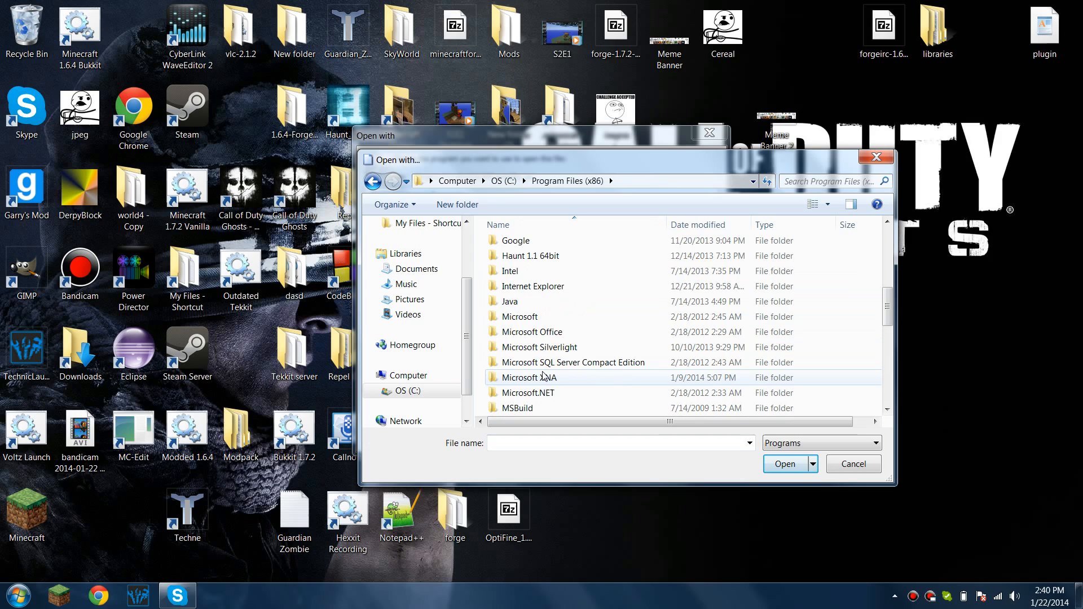
{"action": "double_click", "coordinate": [510, 301]}
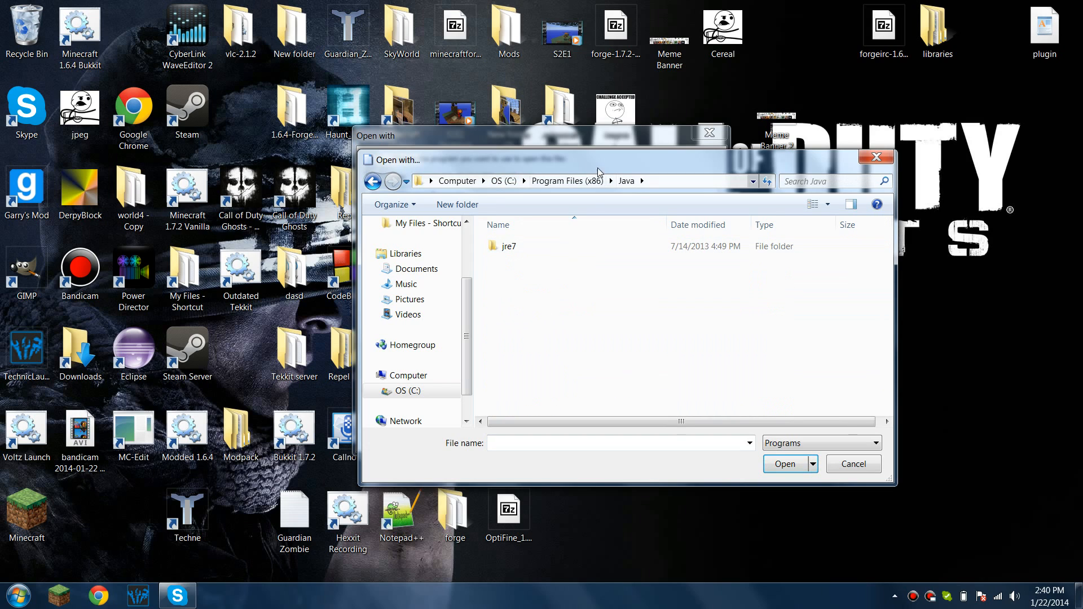
{"action": "double_click", "coordinate": [508, 246]}
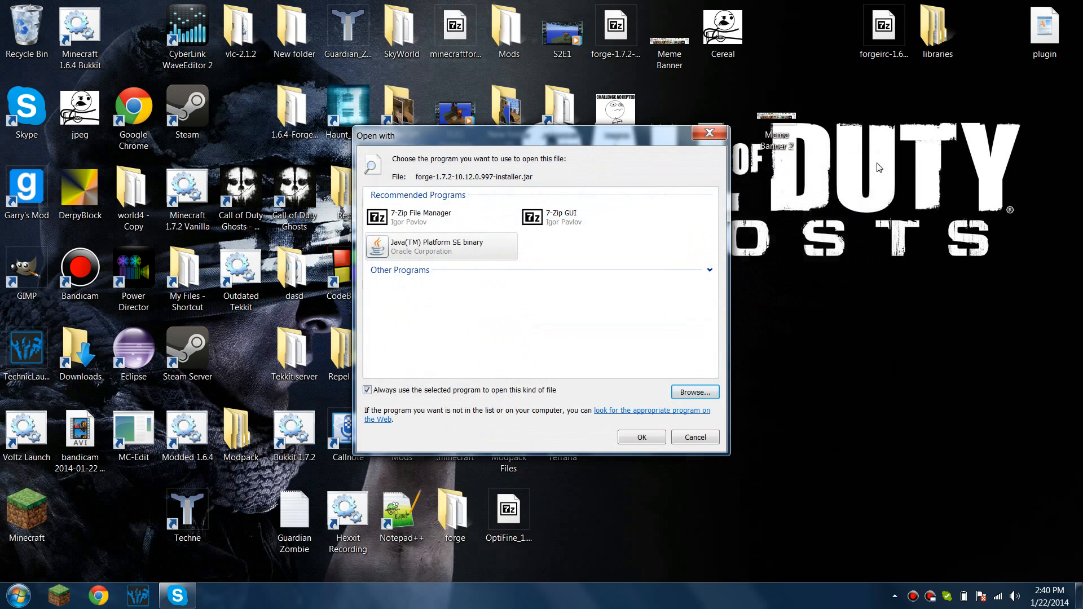
{"action": "left_click", "coordinate": [642, 351]}
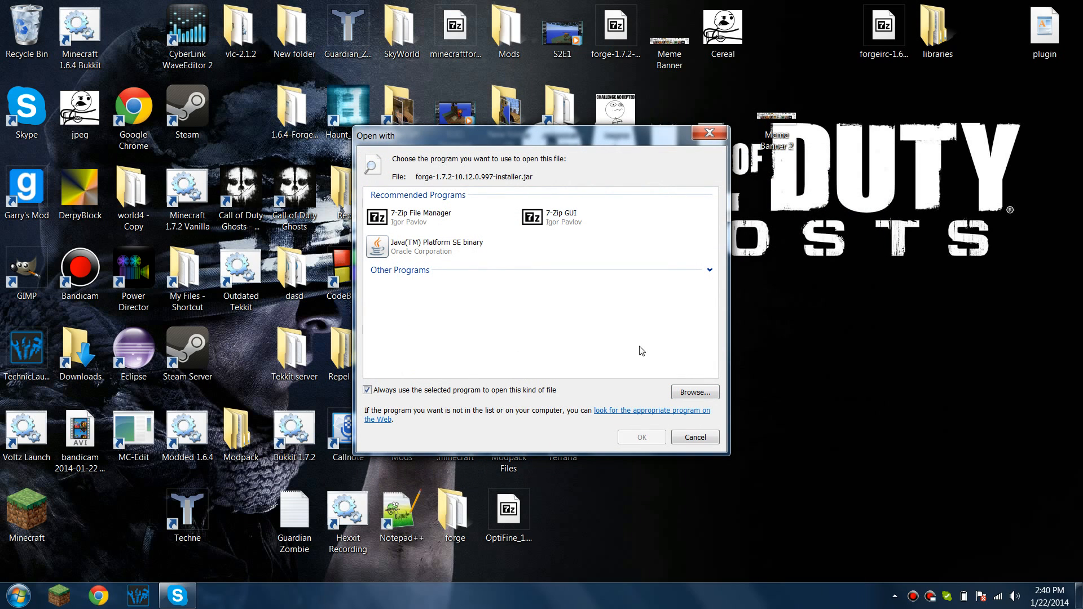
{"action": "left_click", "coordinate": [695, 436]}
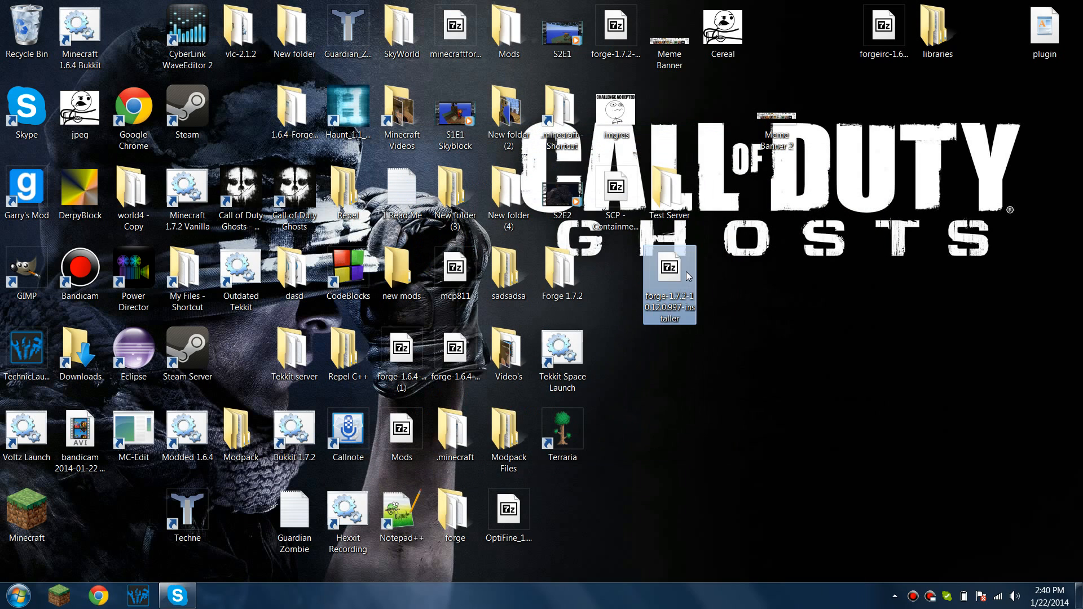
{"action": "right_click", "coordinate": [668, 283]}
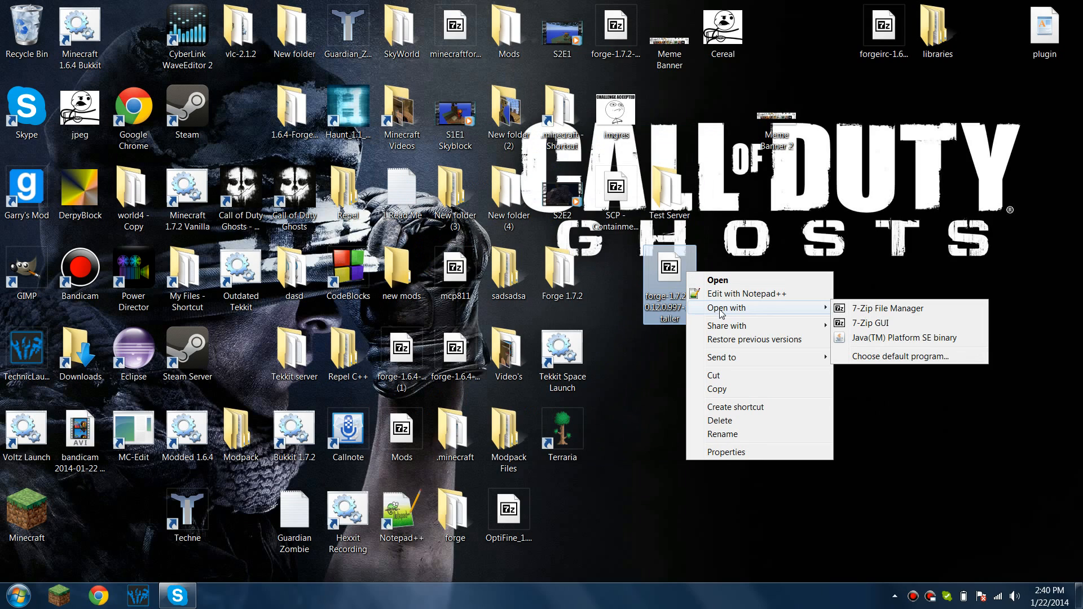
{"action": "mouse_move", "coordinate": [904, 337]}
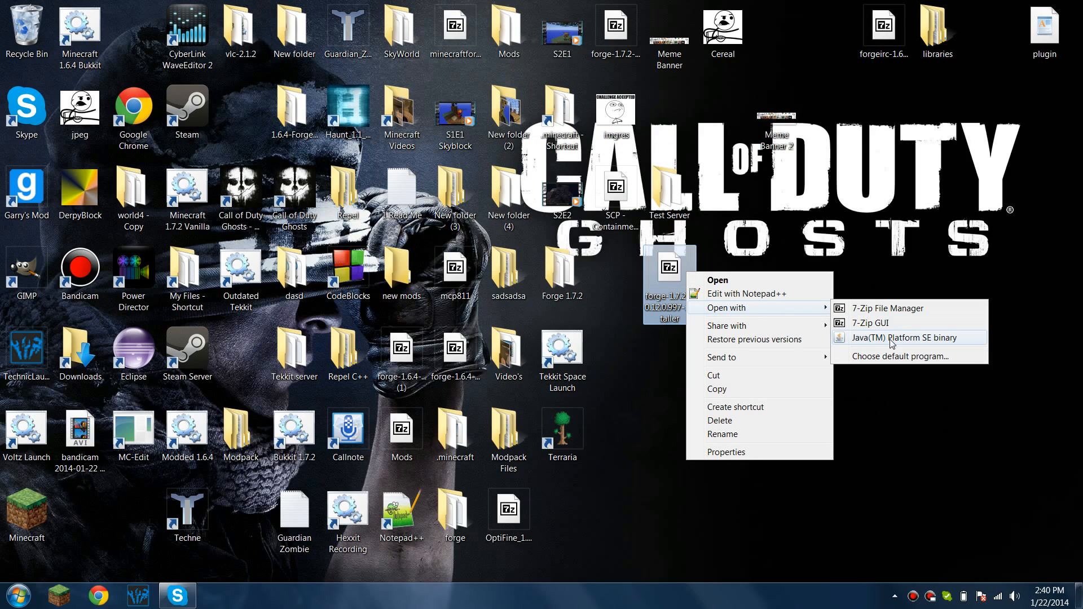
- Run the installer with Java and install the Forge server into the desktop Test Server folder
{"action": "left_click", "coordinate": [905, 338]}
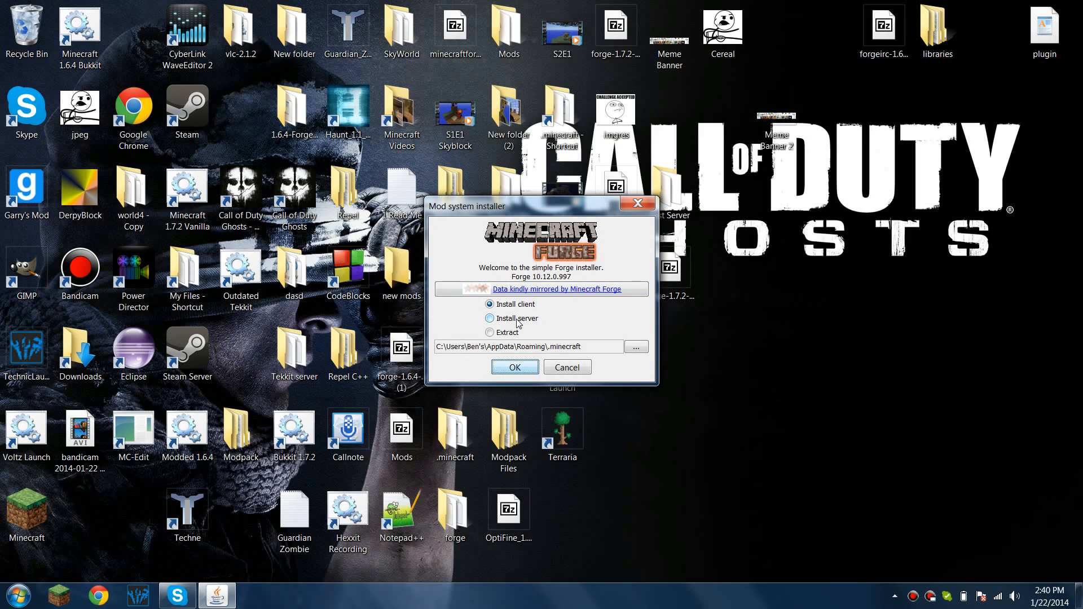
{"action": "left_click", "coordinate": [490, 318]}
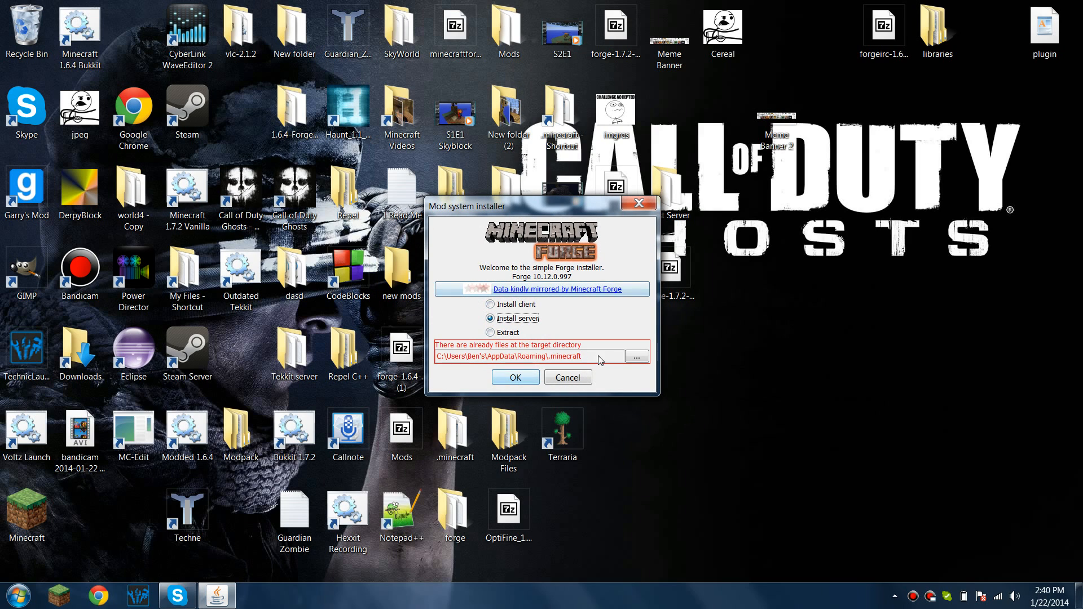
{"action": "left_click", "coordinate": [637, 357]}
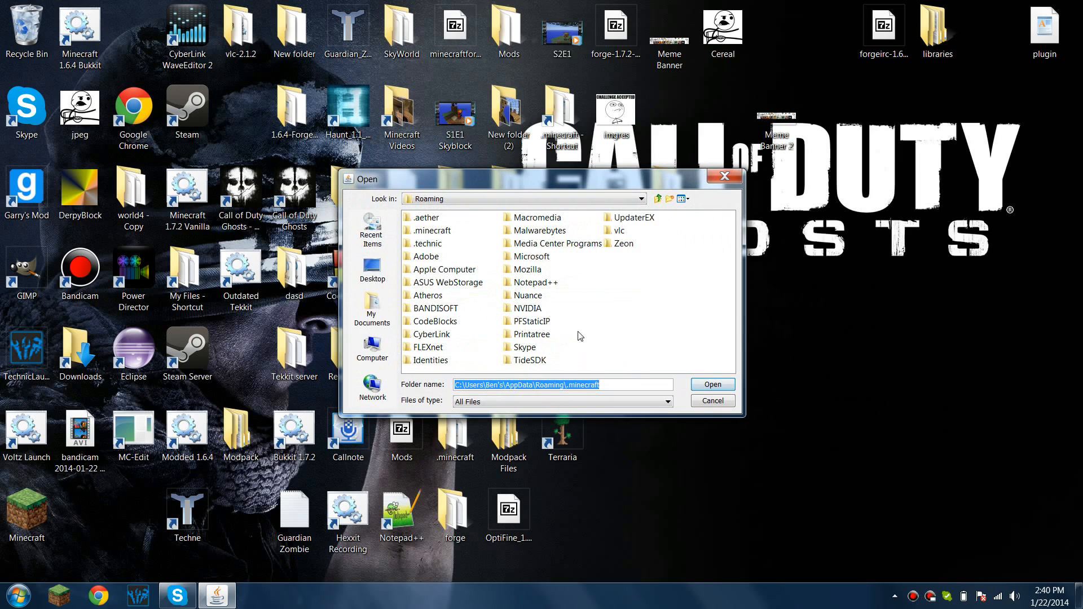
{"action": "left_click", "coordinate": [372, 272]}
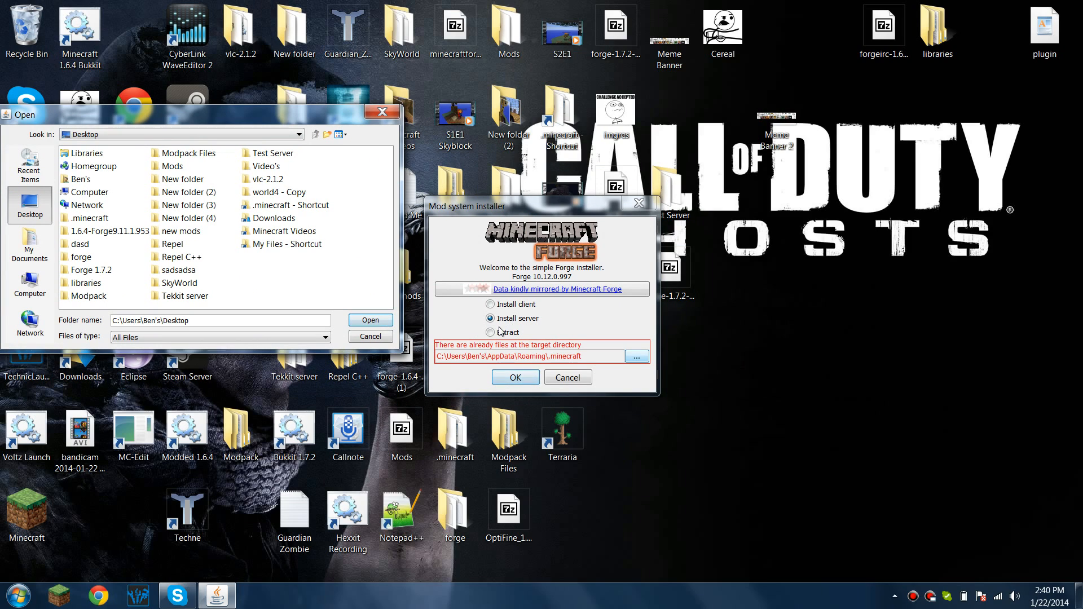
{"action": "mouse_move", "coordinate": [692, 387]}
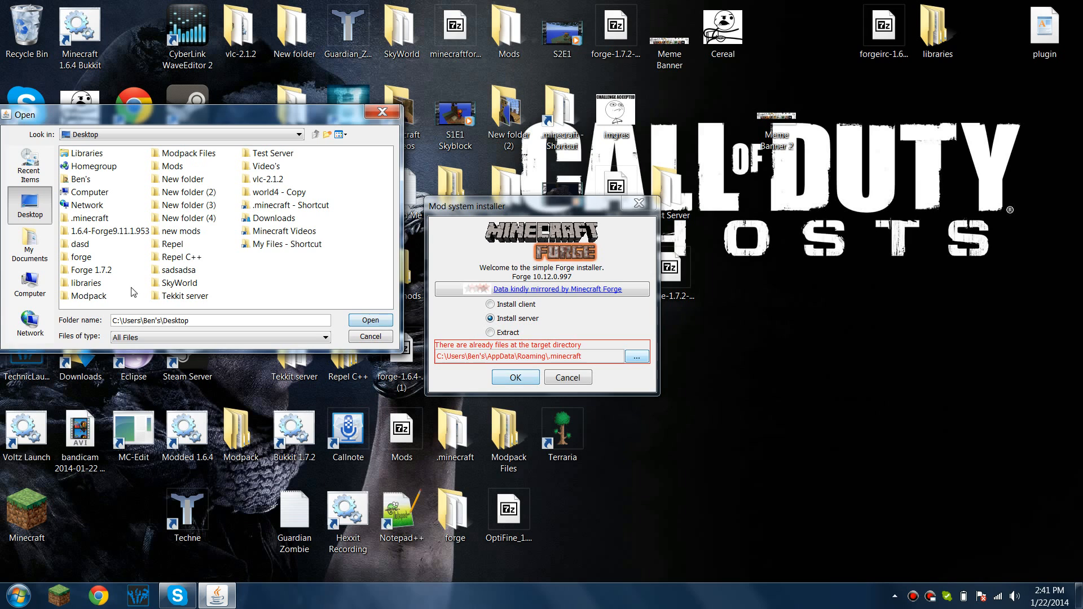
{"action": "left_click", "coordinate": [272, 152]}
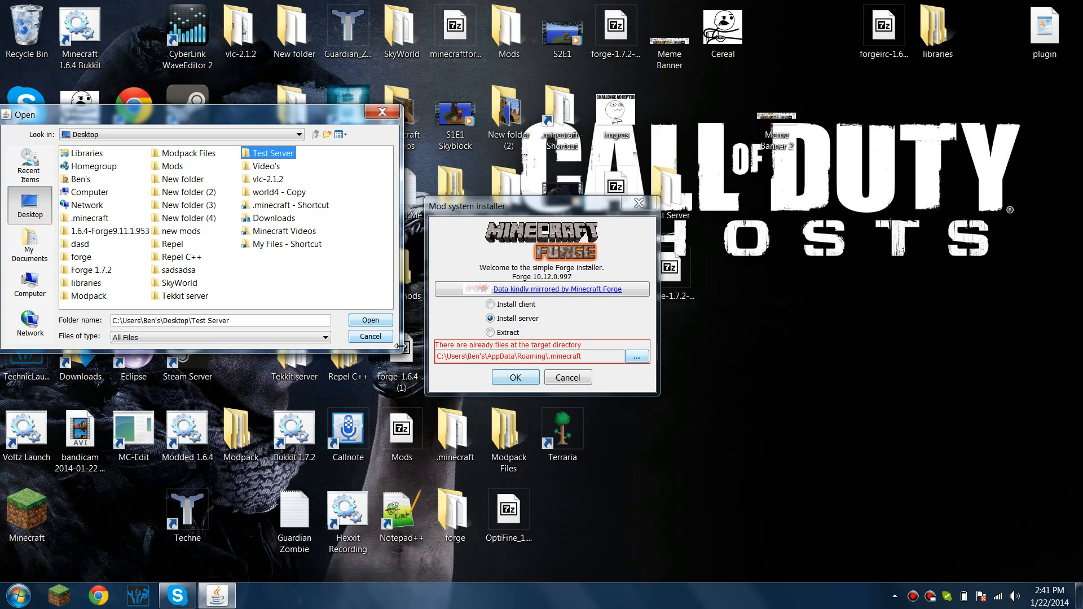
{"action": "left_click", "coordinate": [514, 377]}
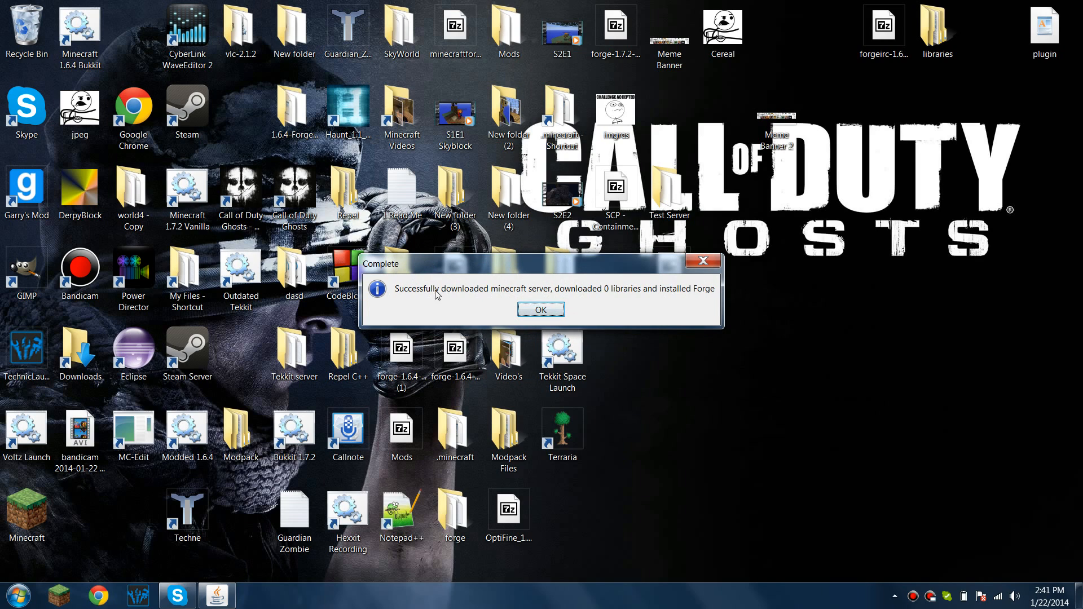
{"action": "mouse_move", "coordinate": [566, 295]}
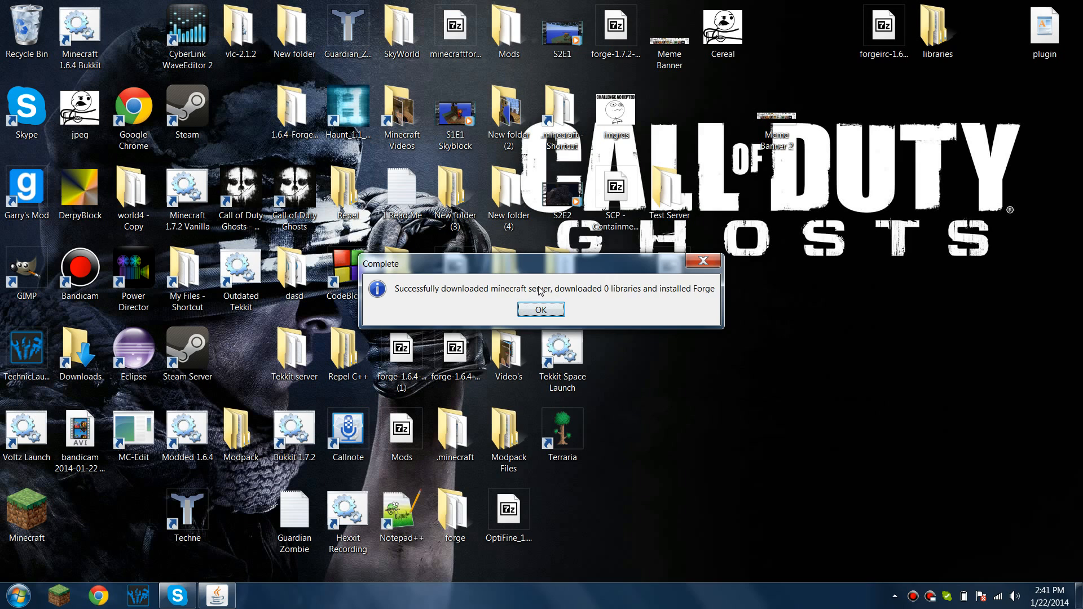
- Dismiss the install success dialog, browse libraries > lzma > lzma > 0.0.1, then open .minecraft from Start
{"action": "left_click", "coordinate": [541, 310]}
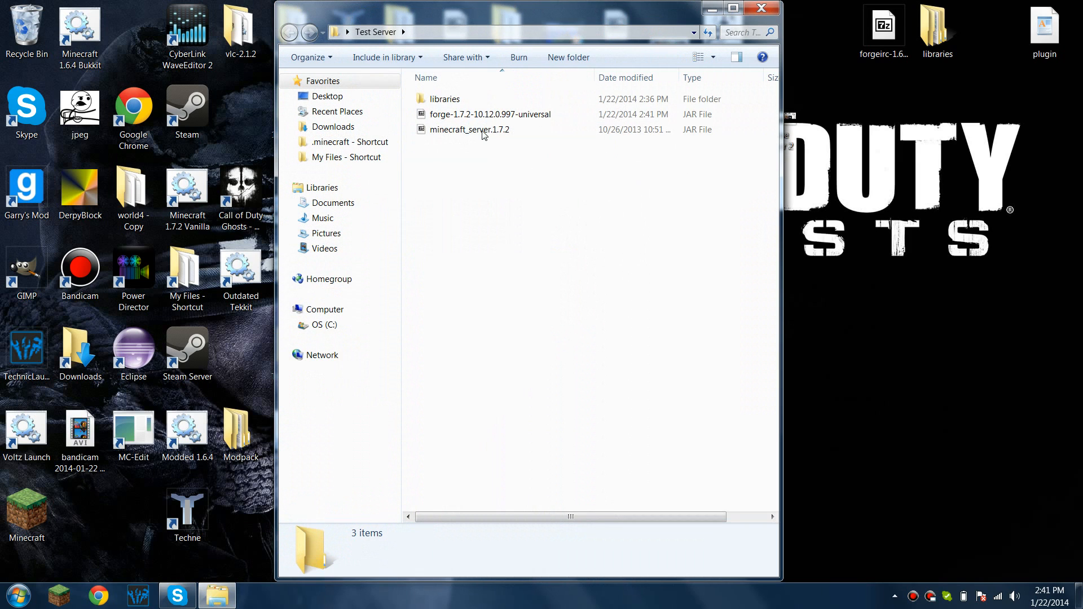
{"action": "mouse_move", "coordinate": [446, 99]}
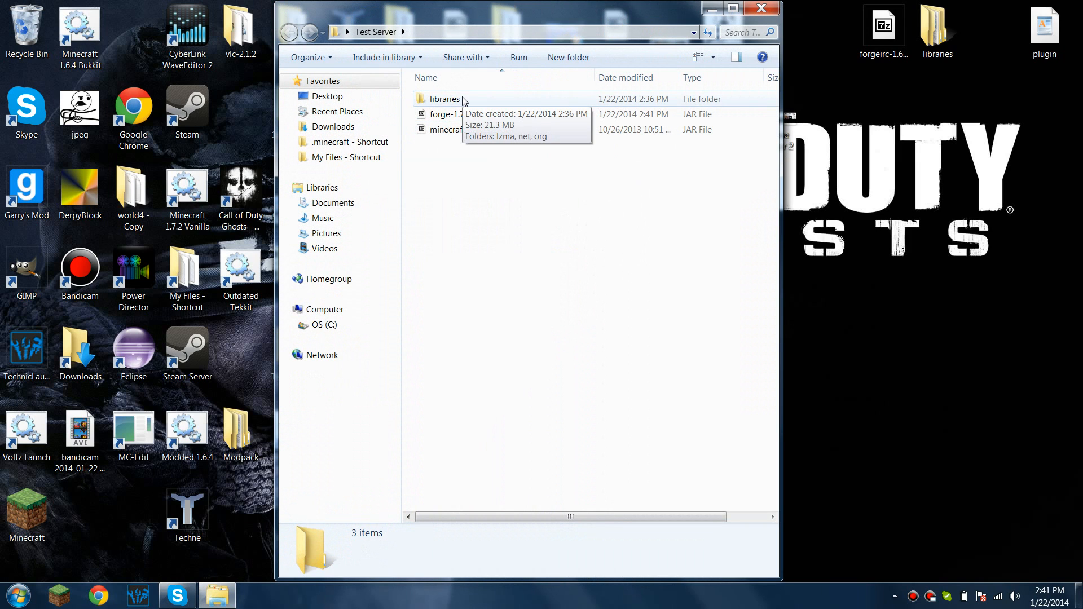
{"action": "double_click", "coordinate": [444, 98]}
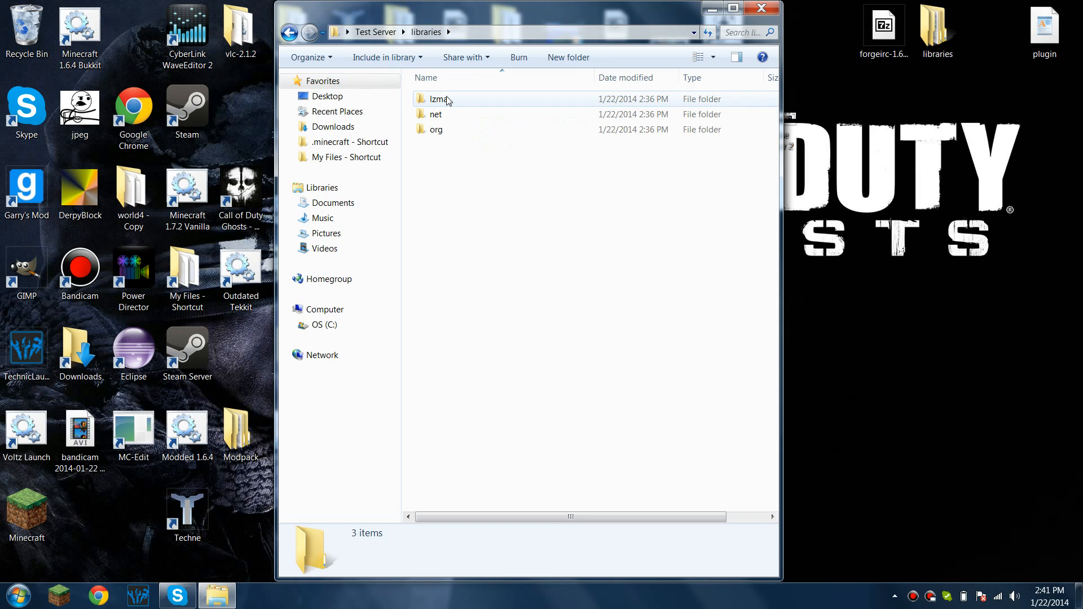
{"action": "double_click", "coordinate": [439, 98]}
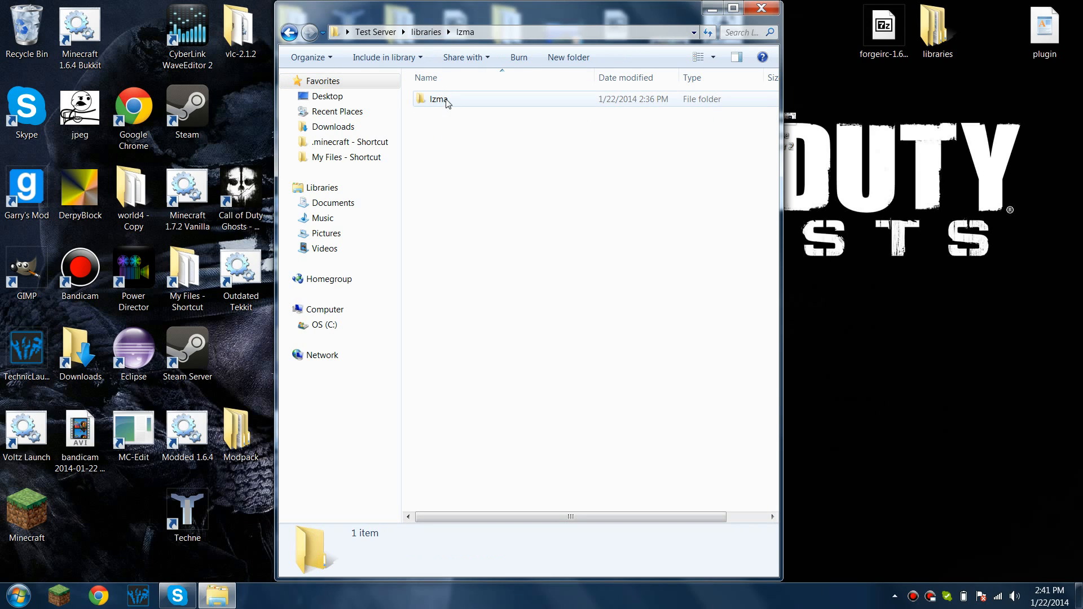
{"action": "double_click", "coordinate": [440, 99]}
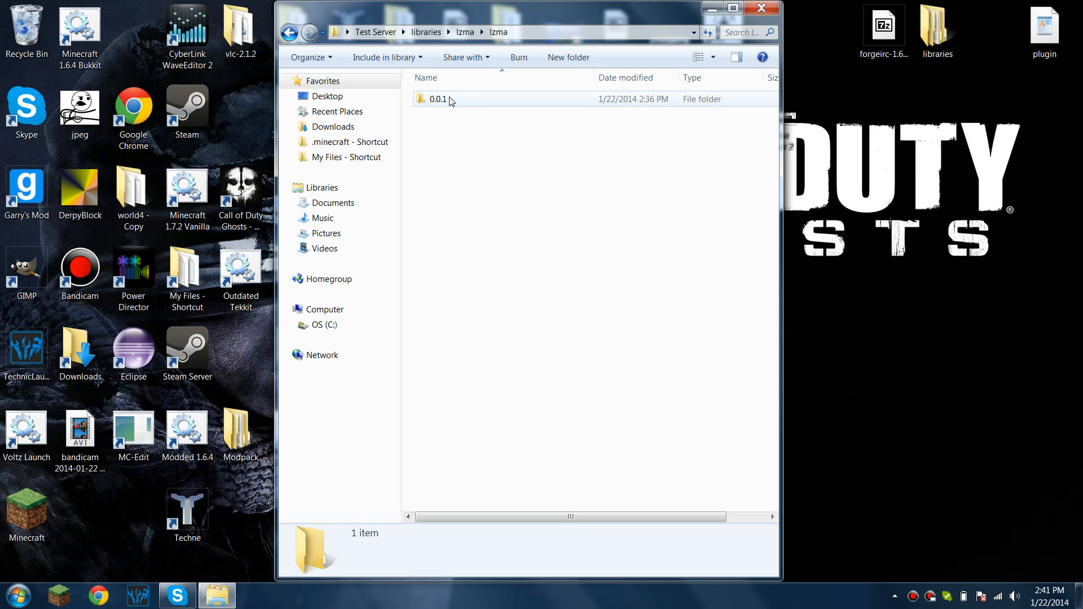
{"action": "double_click", "coordinate": [438, 98]}
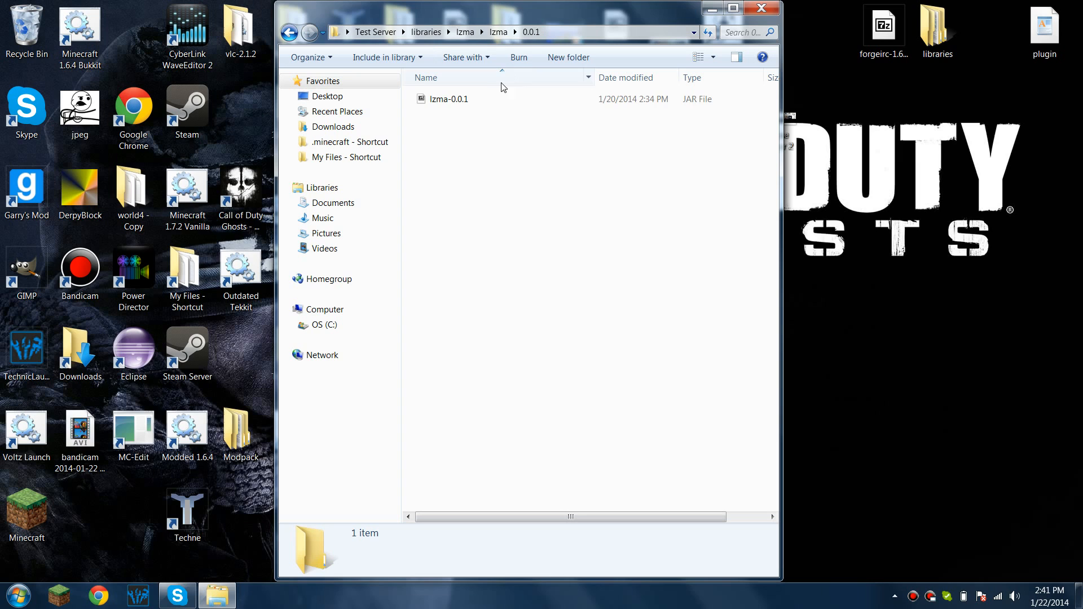
{"action": "left_click", "coordinate": [18, 595]}
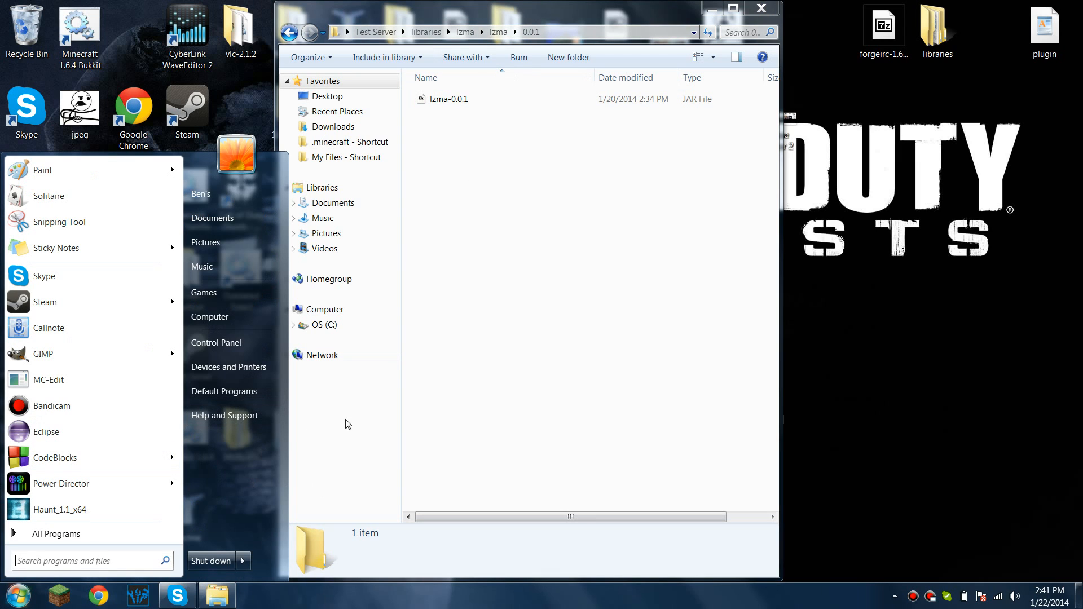
{"action": "left_click", "coordinate": [339, 141]}
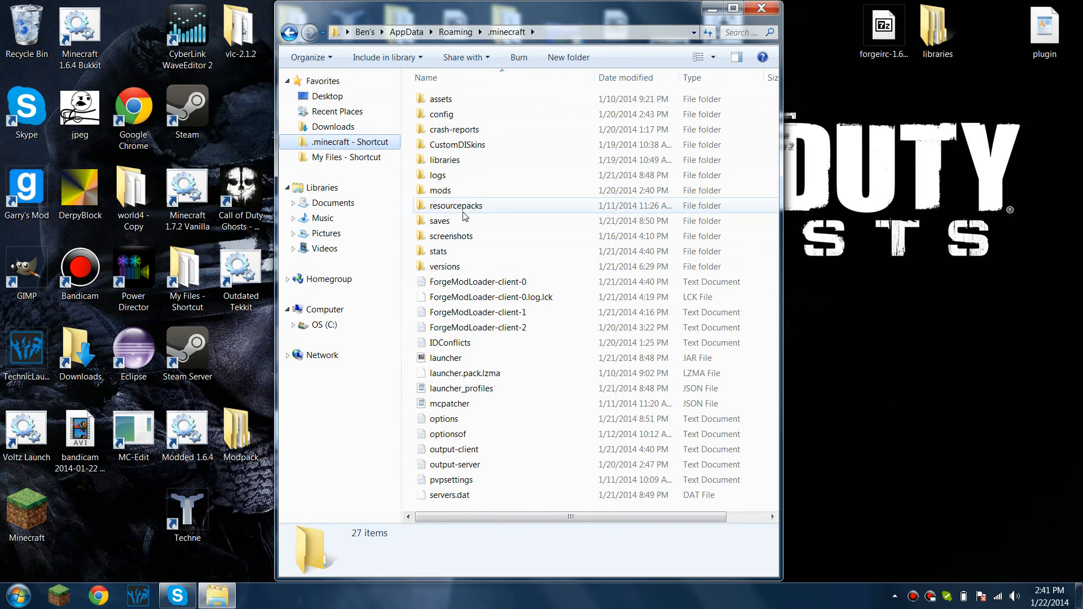
- Browse into the .minecraft libraries folder and down through both lzma folders
{"action": "double_click", "coordinate": [445, 159]}
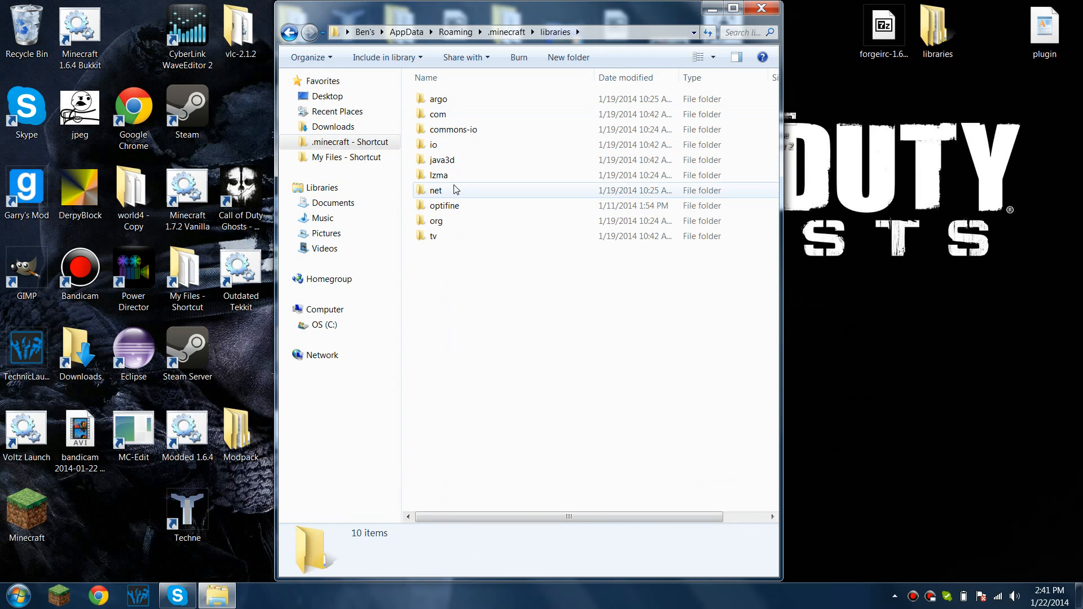
{"action": "double_click", "coordinate": [439, 175]}
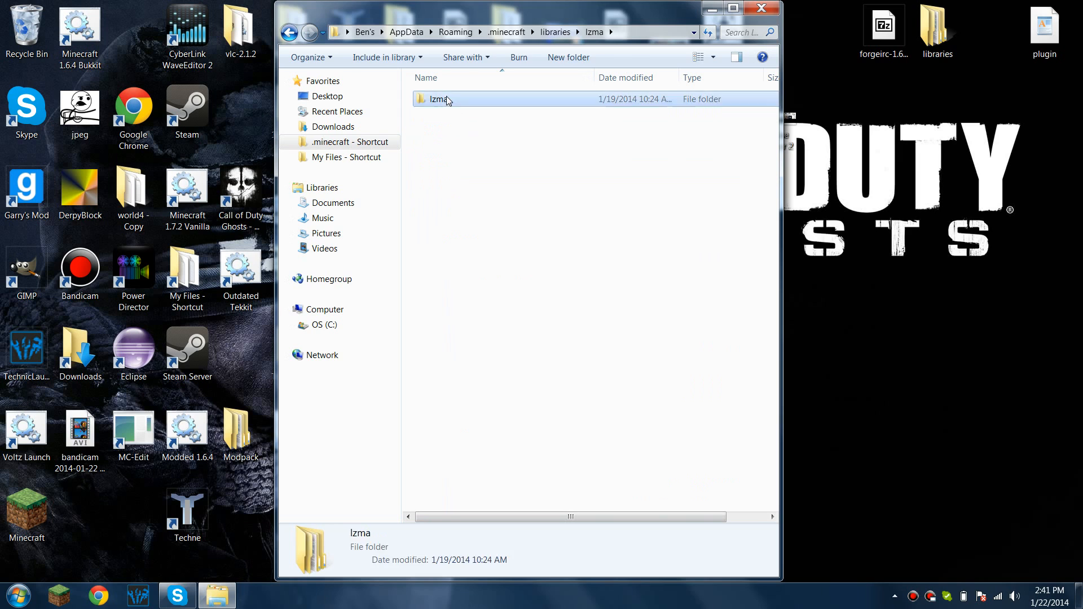
{"action": "double_click", "coordinate": [439, 98]}
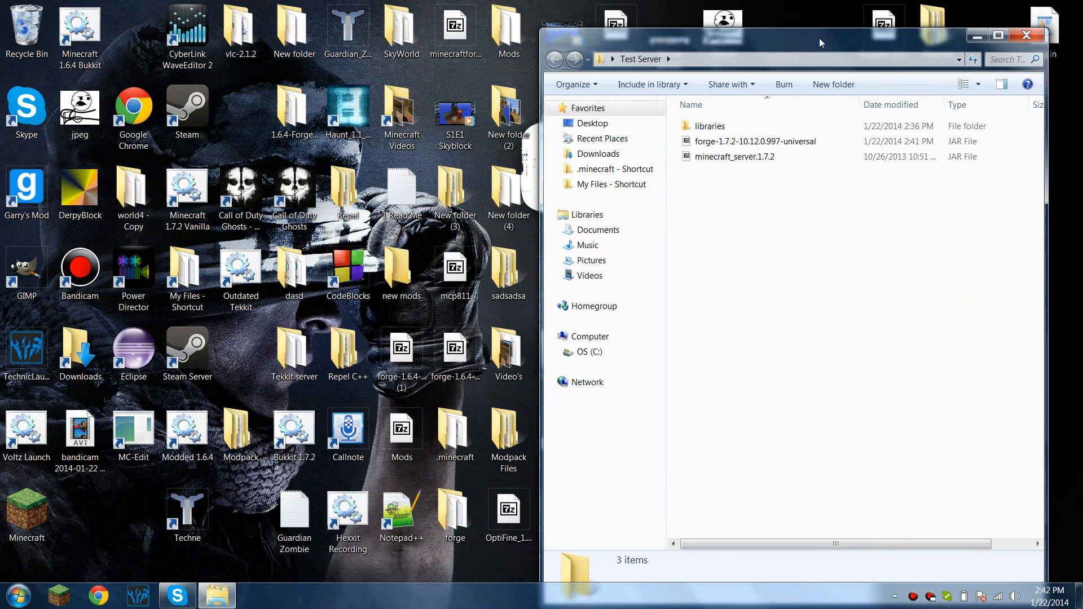
- Open Modded 1.6.4 2 under My Files and bring up the Run batch file's options
{"action": "left_click", "coordinate": [17, 595]}
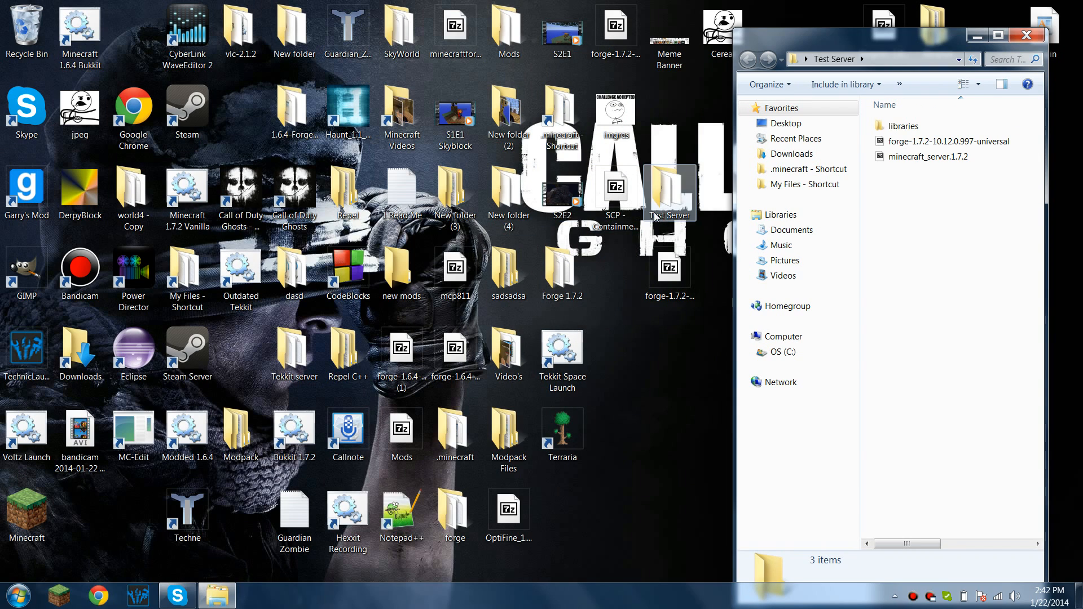
{"action": "left_click", "coordinate": [806, 184]}
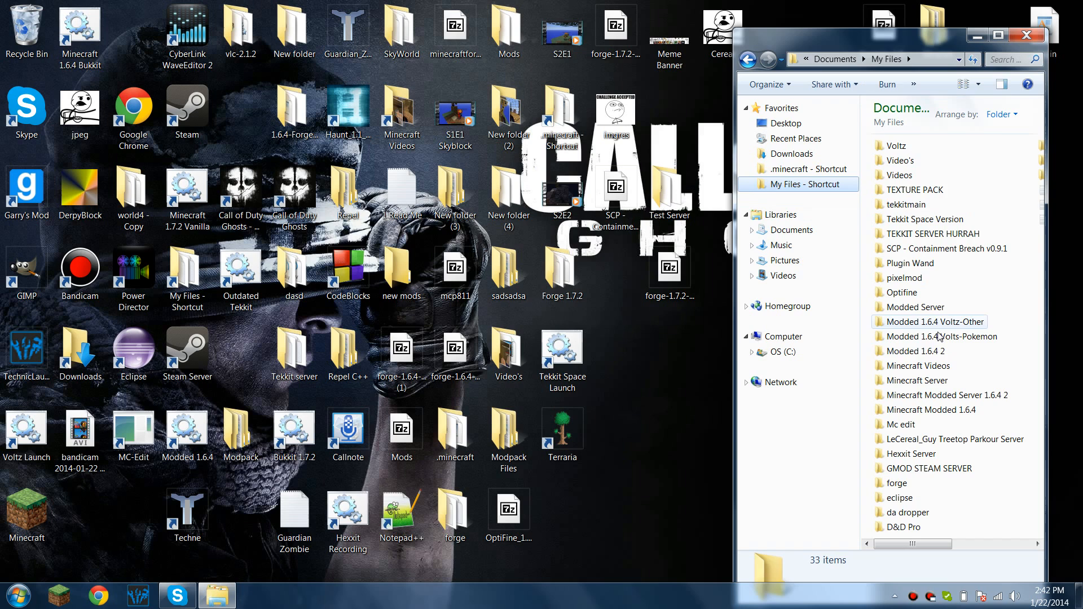
{"action": "right_click", "coordinate": [891, 264]}
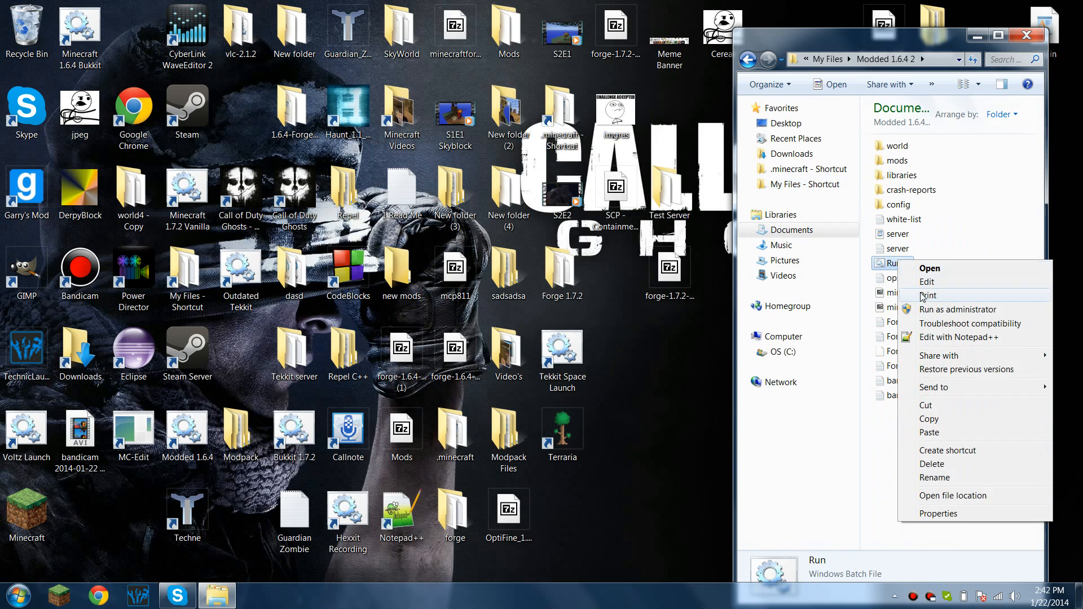
- Open Run.bat in Notepad to view its java launch command
{"action": "left_click", "coordinate": [927, 281]}
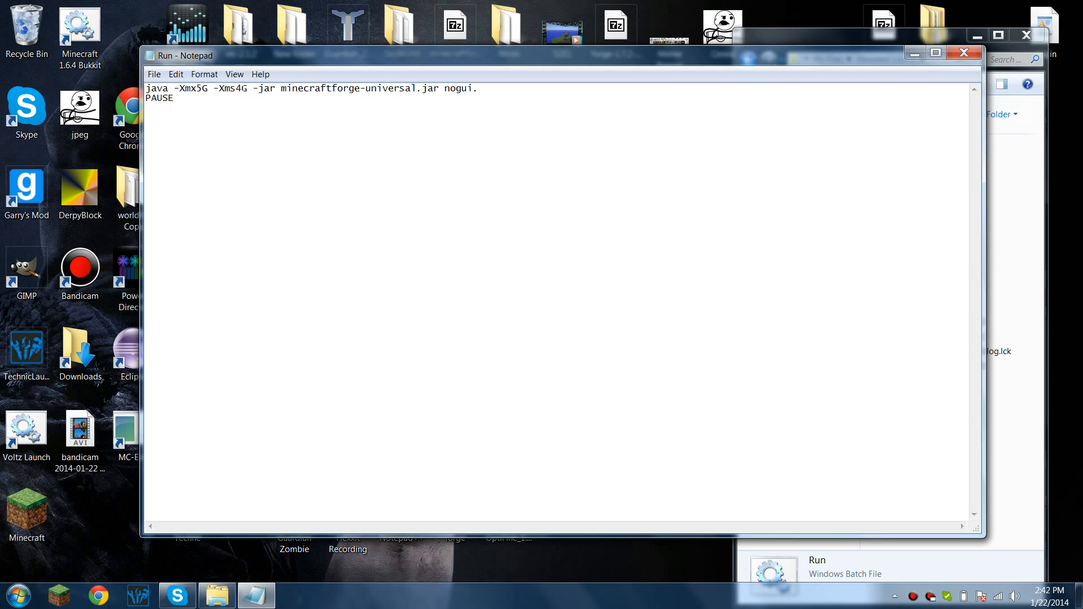
{"action": "mouse_move", "coordinate": [234, 74]}
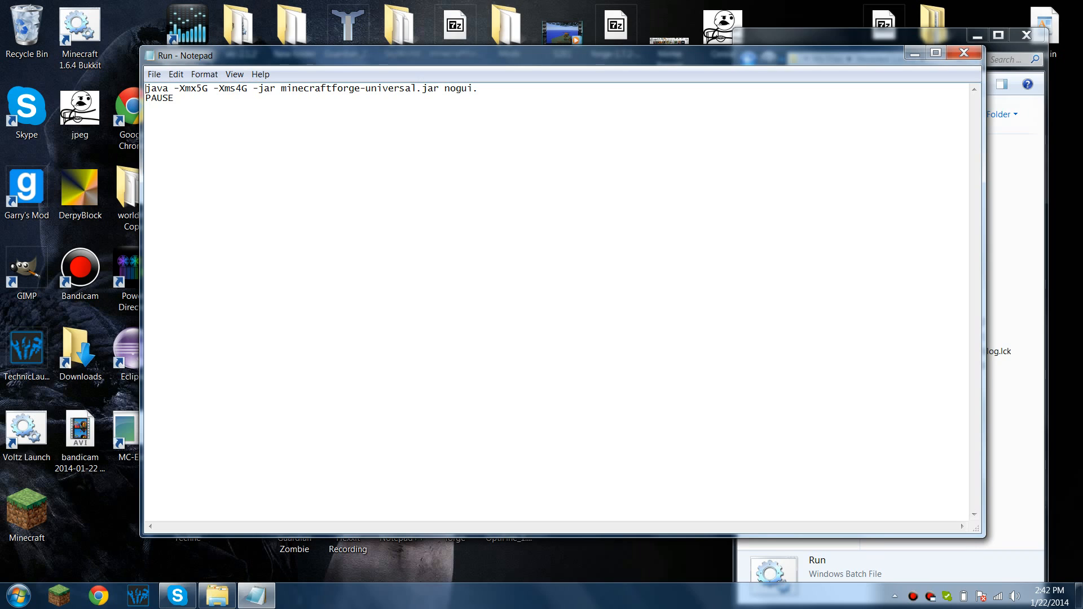
{"action": "mouse_move", "coordinate": [930, 75]}
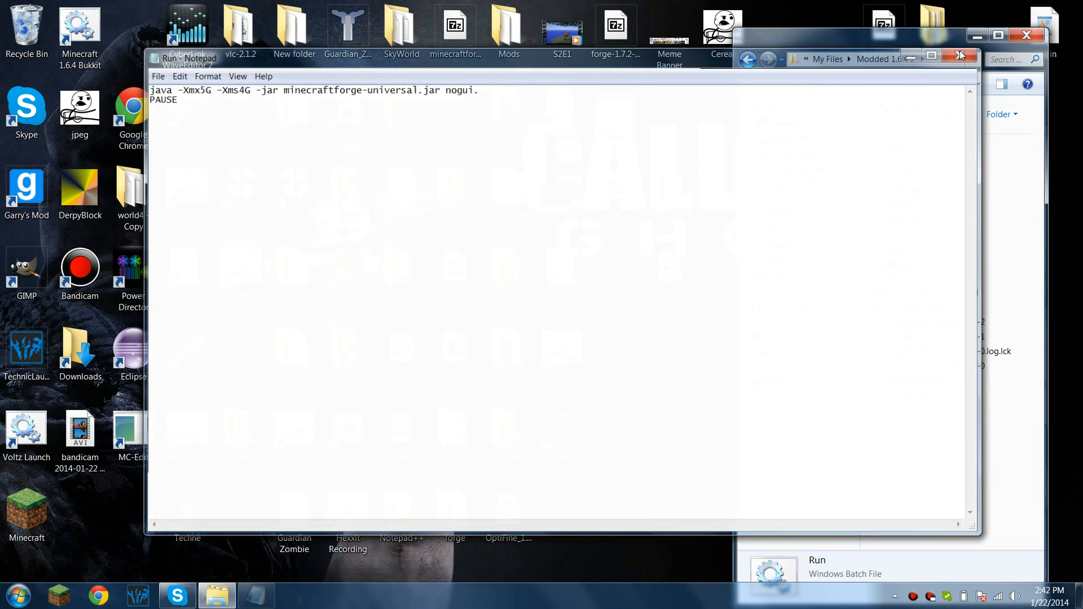
- Copy Run into Test Server and create a new text document named Run1.bat
{"action": "right_click", "coordinate": [892, 264]}
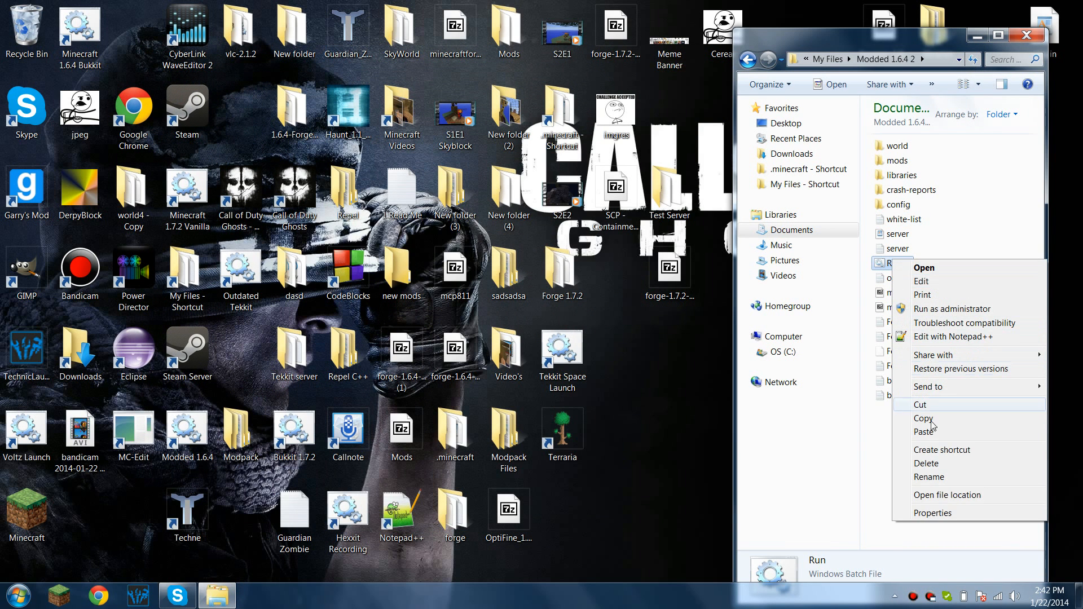
{"action": "mouse_move", "coordinate": [949, 427]}
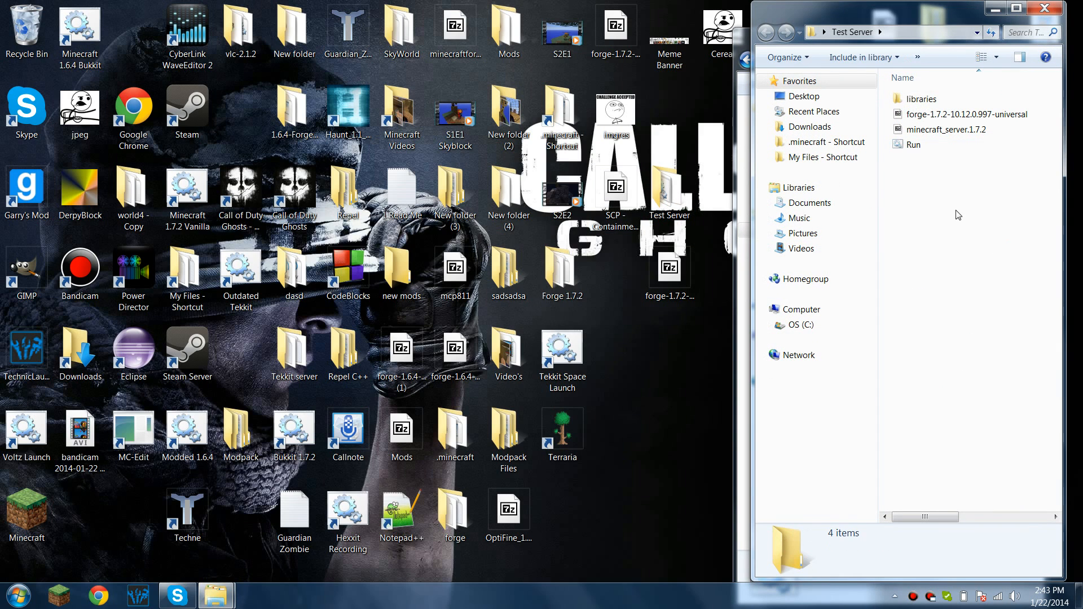
{"action": "right_click", "coordinate": [958, 216]}
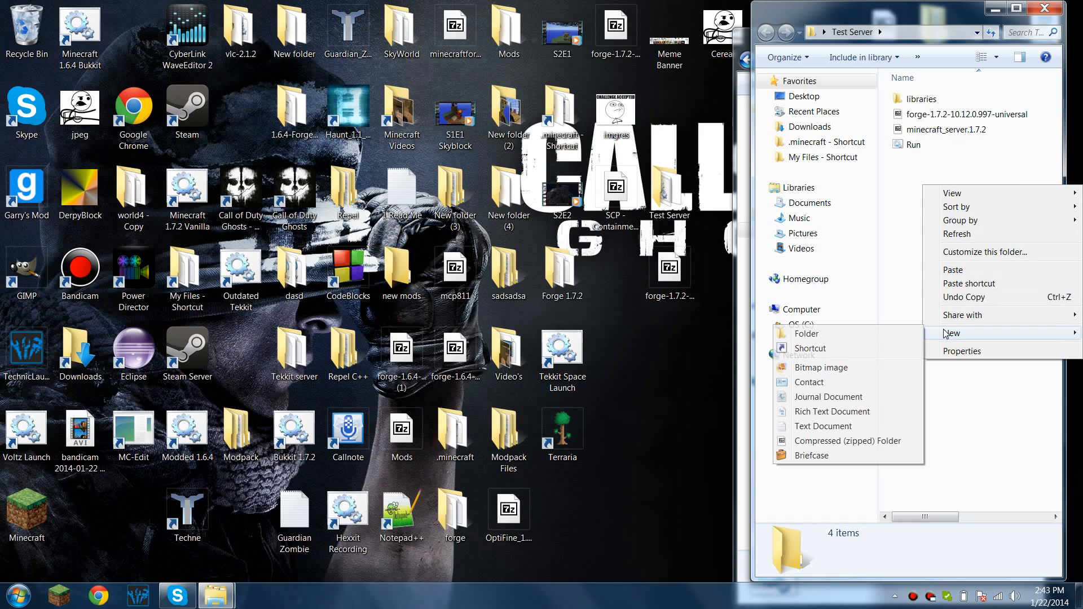
{"action": "left_click", "coordinate": [823, 427]}
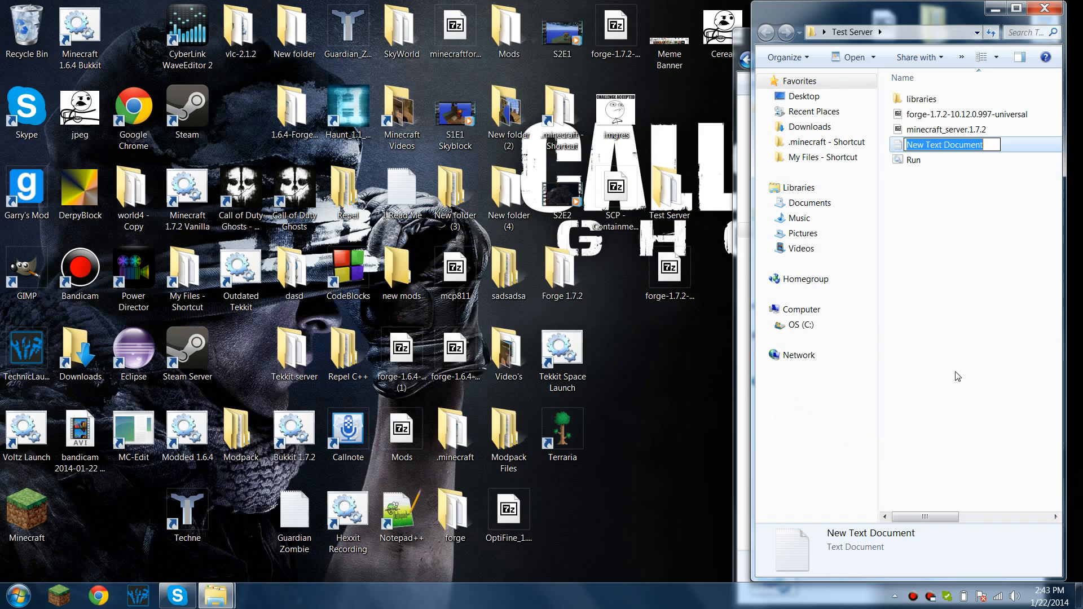
{"action": "type", "text": "Run1.bat"}
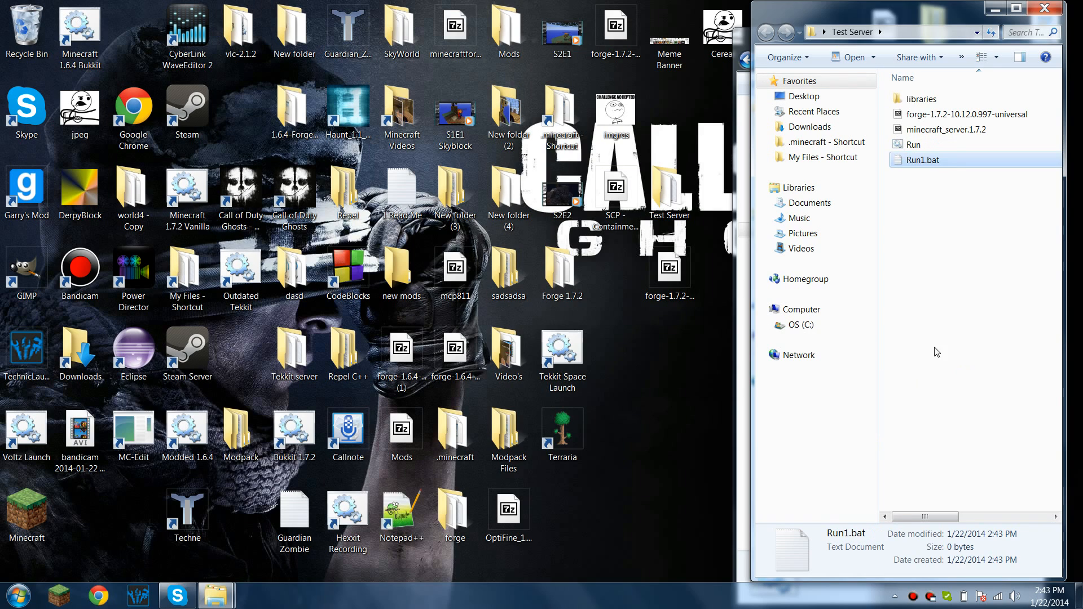
- Open Run1.bat in Notepad for editing, dismissing the registration reminder popup
{"action": "right_click", "coordinate": [922, 160]}
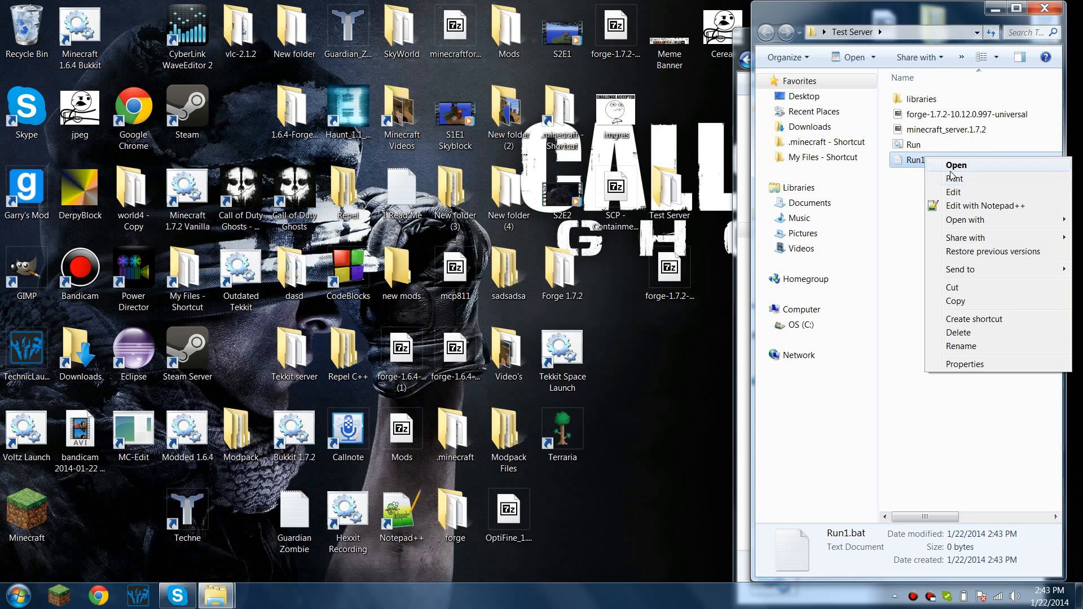
{"action": "left_click", "coordinate": [954, 192]}
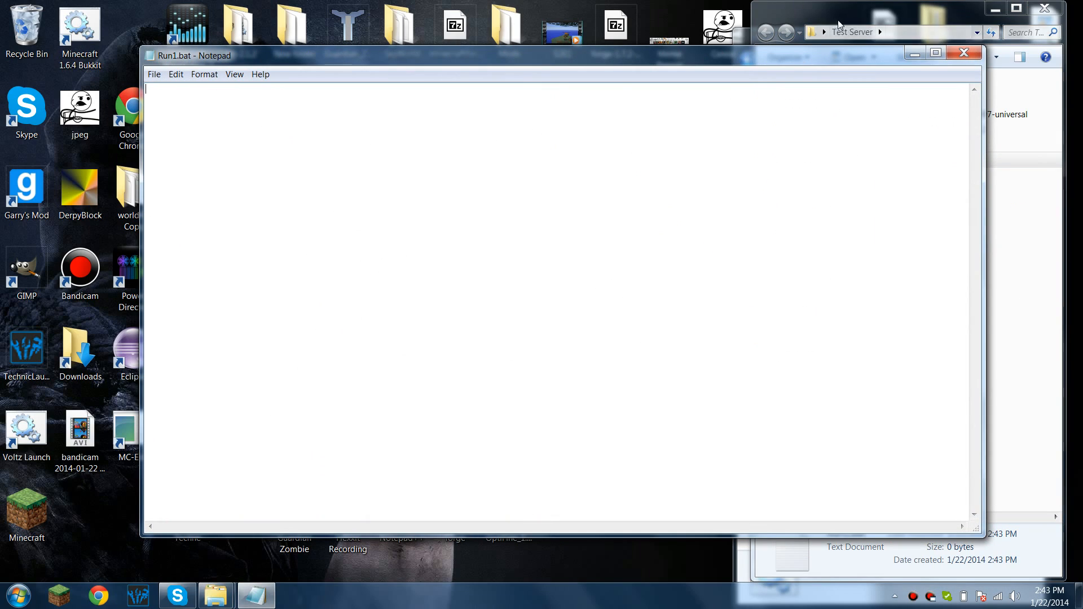
{"action": "right_click", "coordinate": [914, 144]}
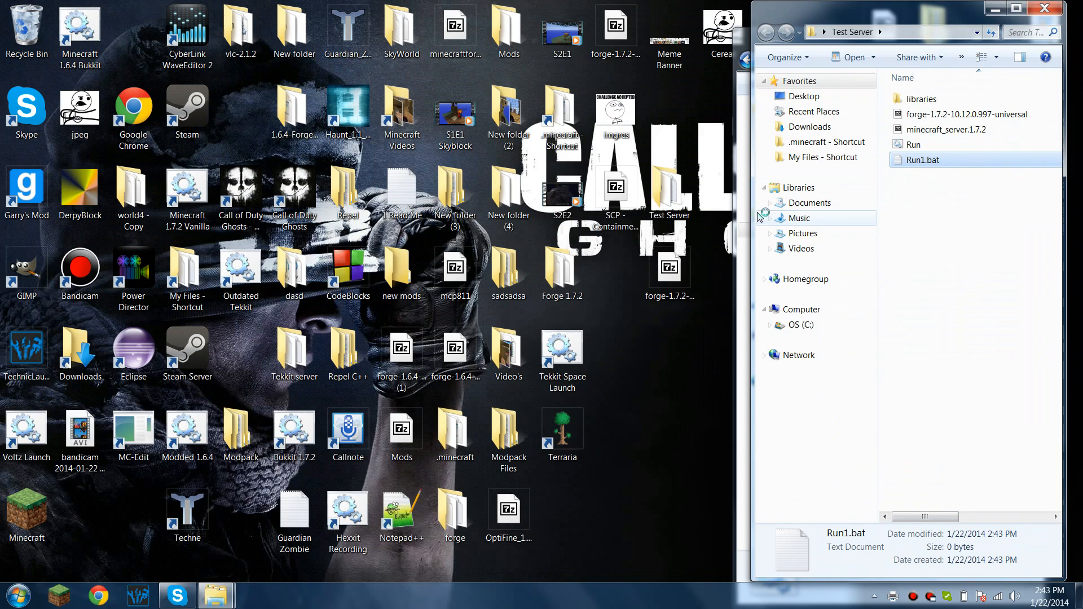
{"action": "right_click", "coordinate": [923, 160]}
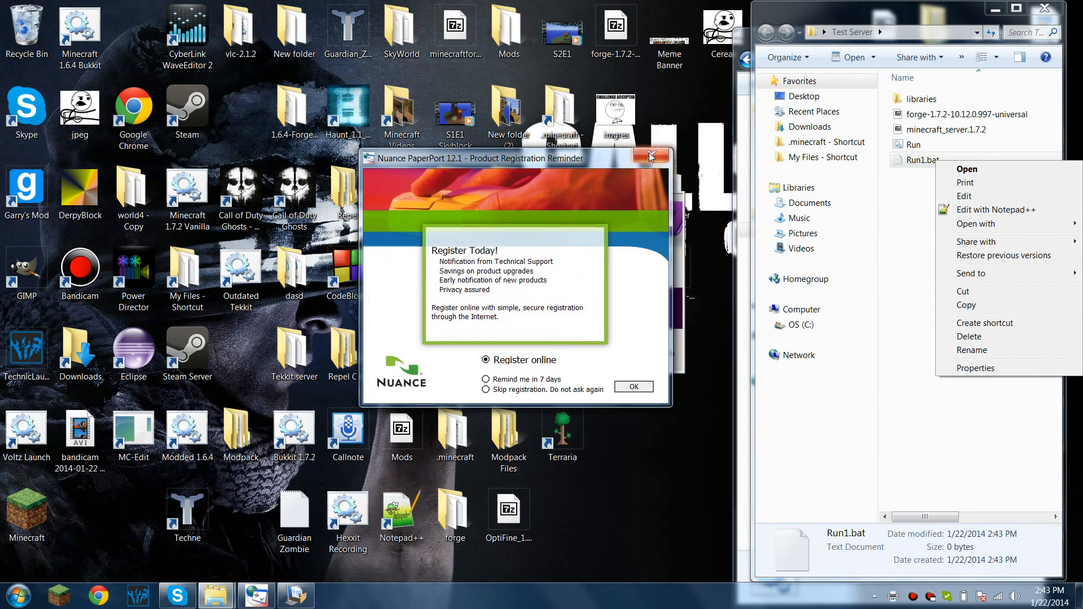
{"action": "left_click", "coordinate": [648, 156]}
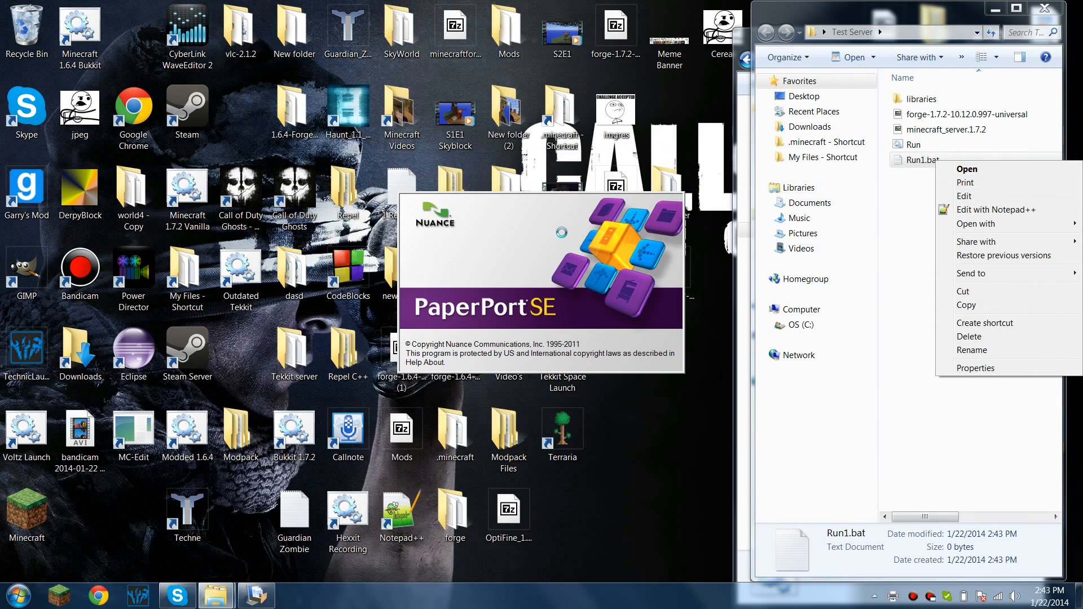
{"action": "left_click", "coordinate": [966, 182]}
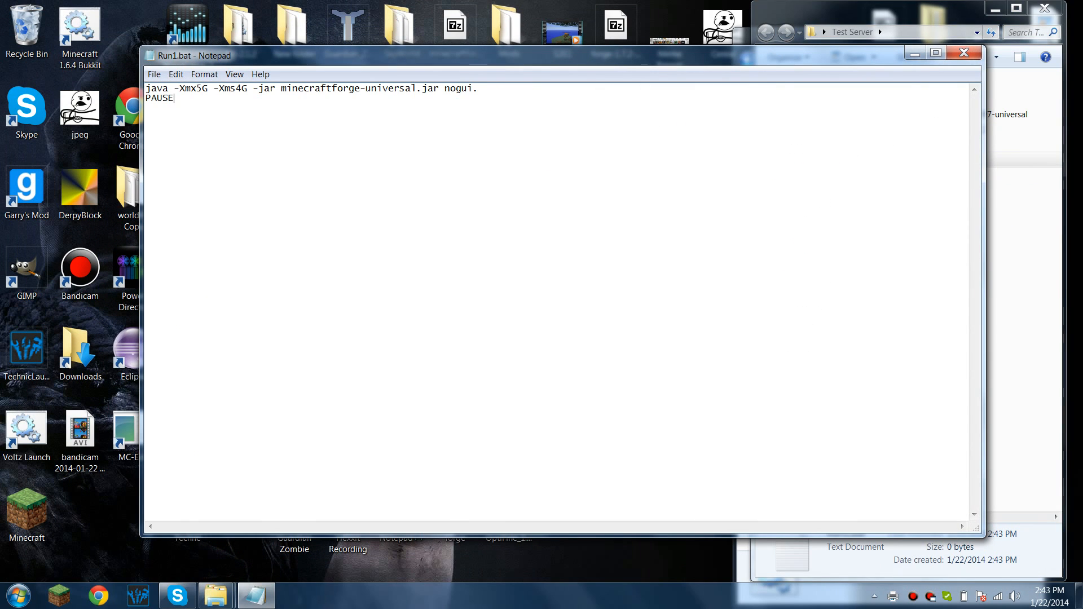
- Save Run1.bat with Save as type All Files, replacing the existing file
{"action": "left_click", "coordinate": [964, 53]}
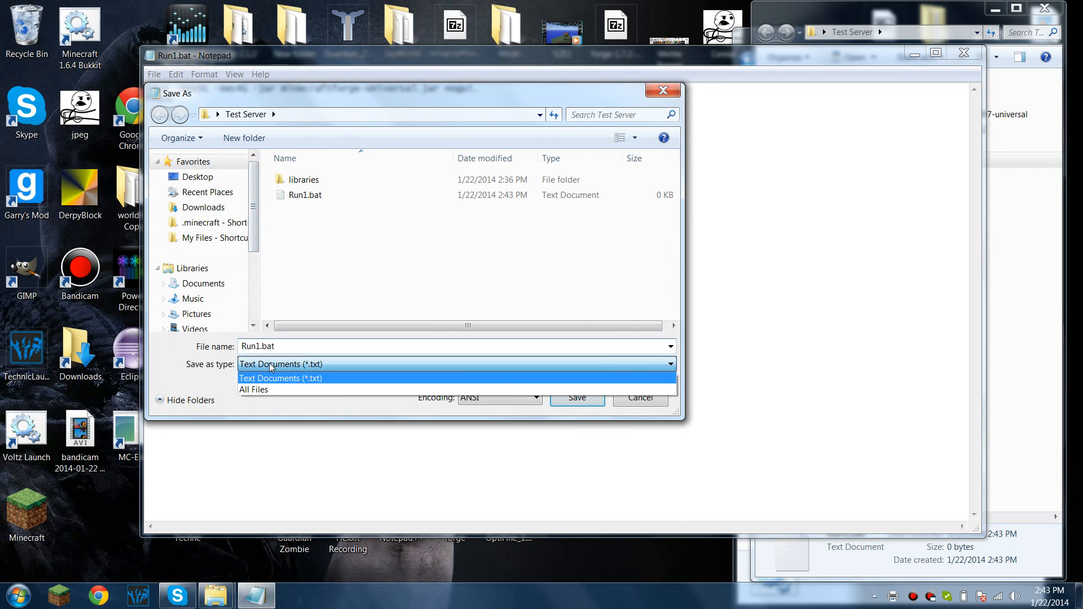
{"action": "left_click", "coordinate": [254, 389]}
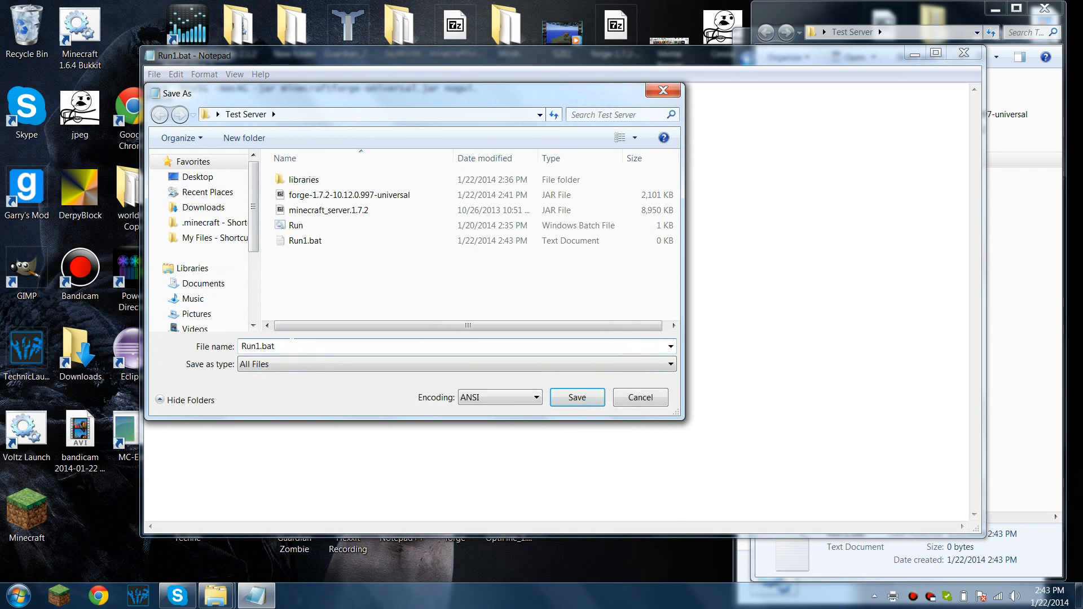
{"action": "left_click", "coordinate": [577, 398]}
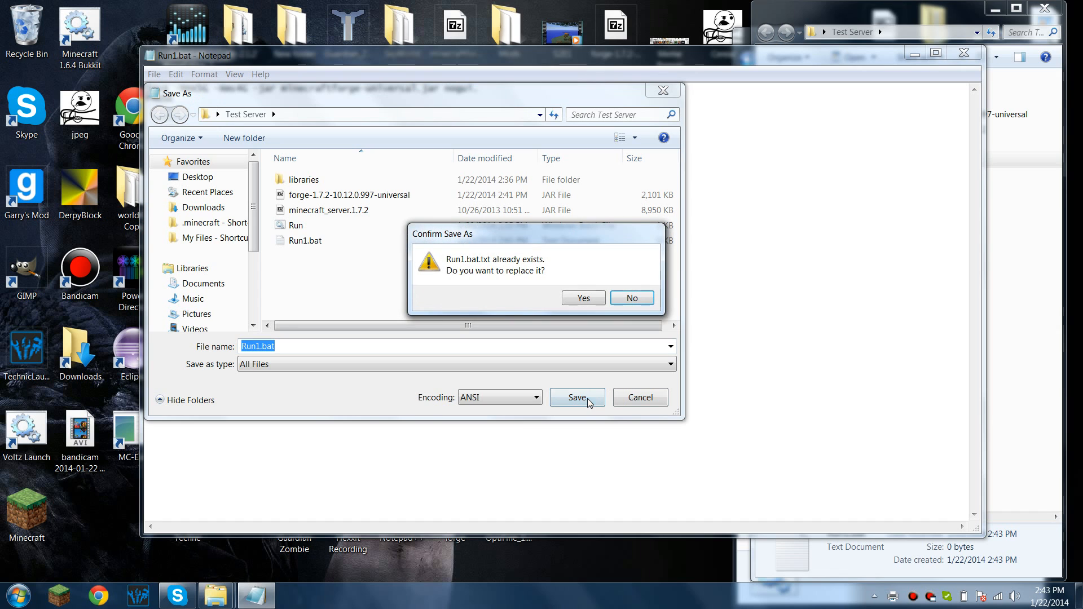
{"action": "left_click", "coordinate": [582, 298]}
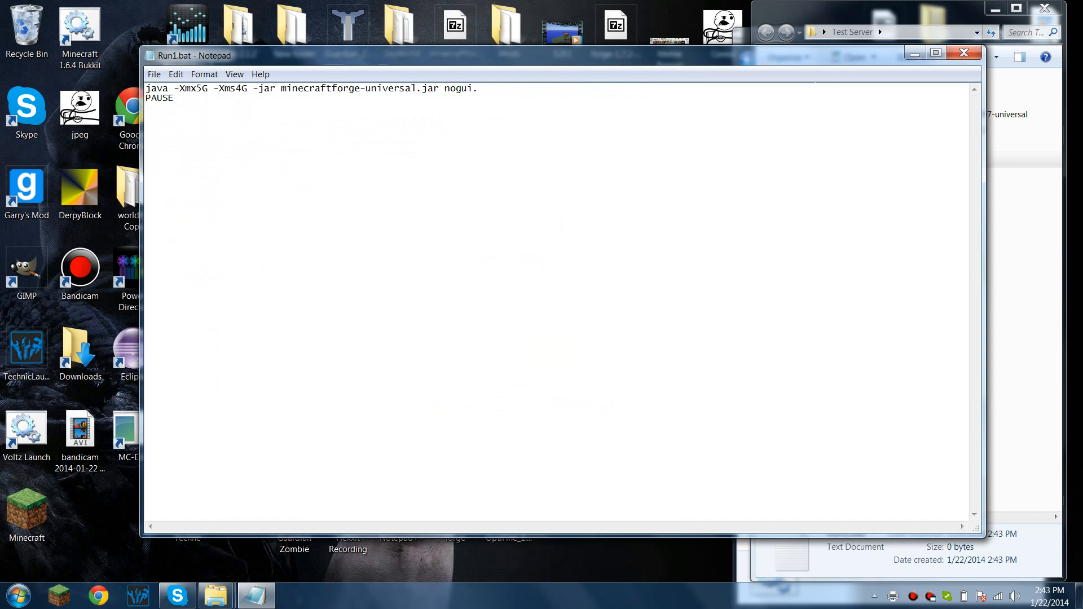
- Close Notepad, reopen Run1.bat to verify the PAUSE line, and bring up its options
{"action": "left_click", "coordinate": [964, 53]}
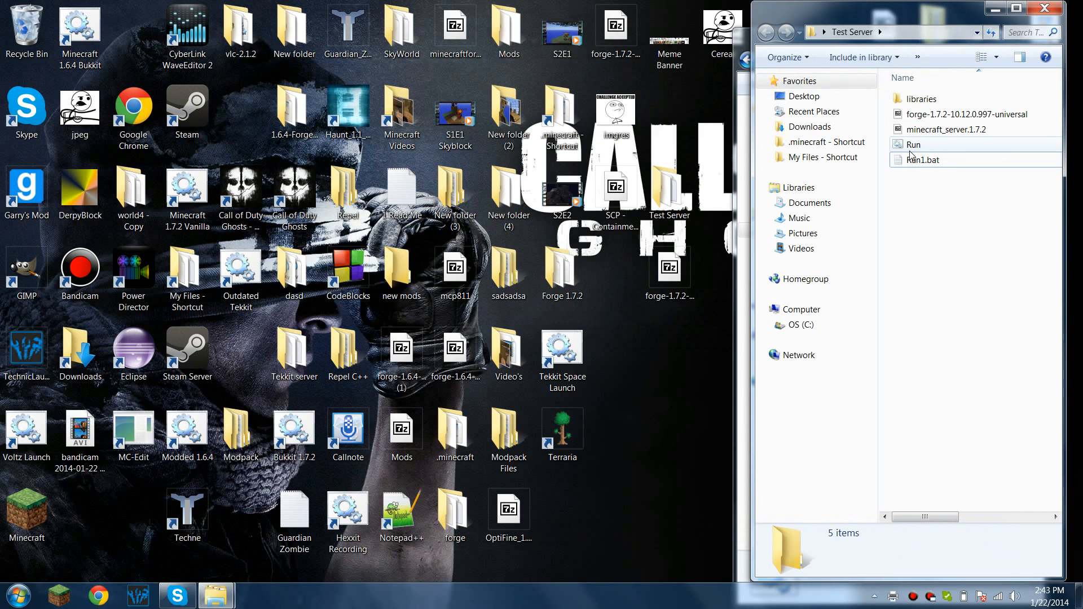
{"action": "double_click", "coordinate": [924, 159]}
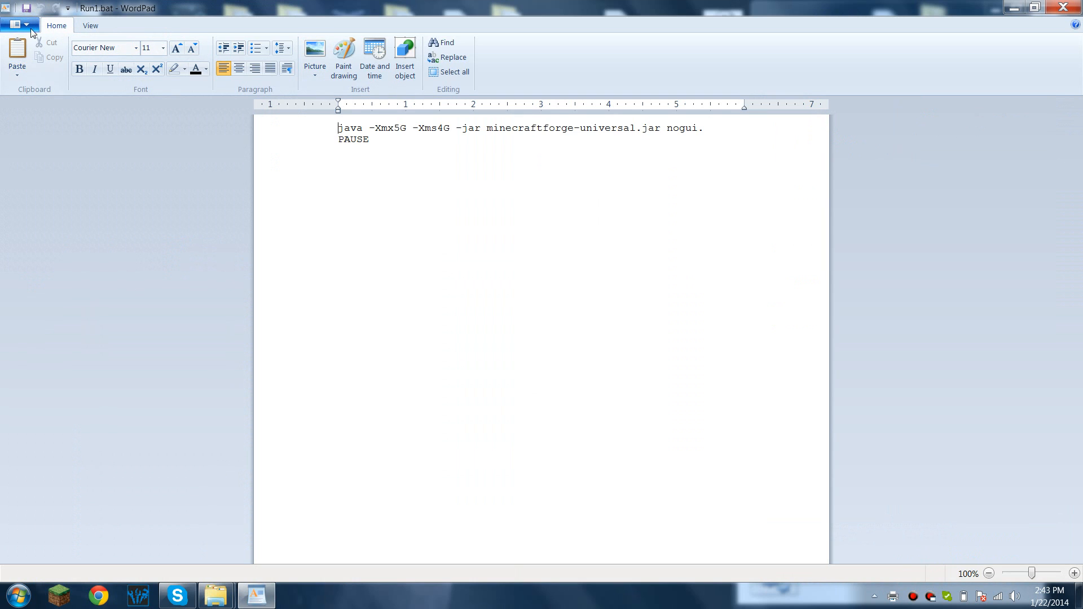
{"action": "double_click", "coordinate": [356, 139]}
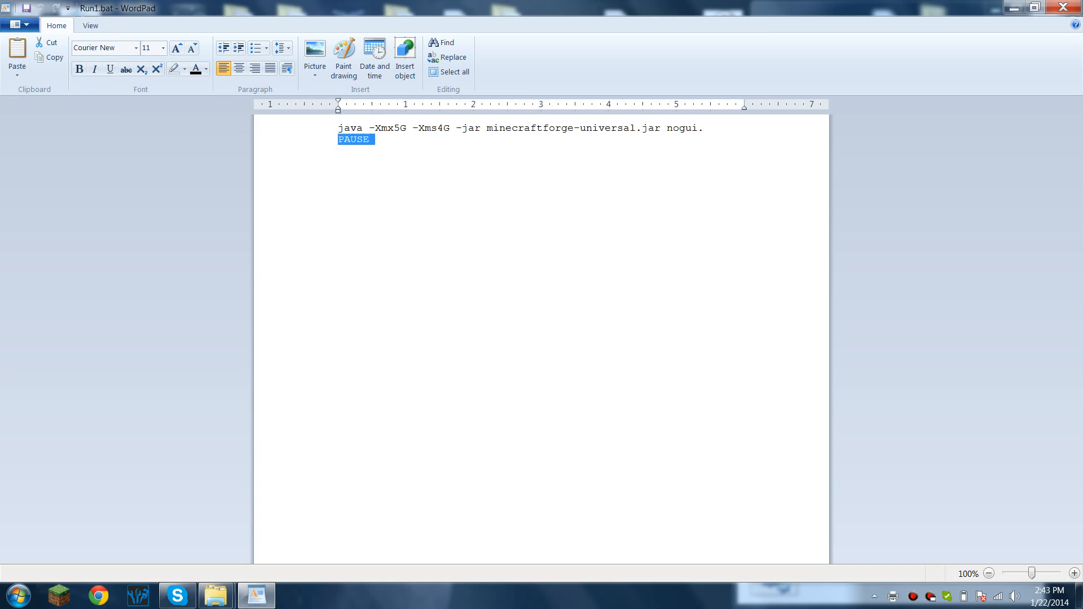
{"action": "right_click", "coordinate": [915, 160]}
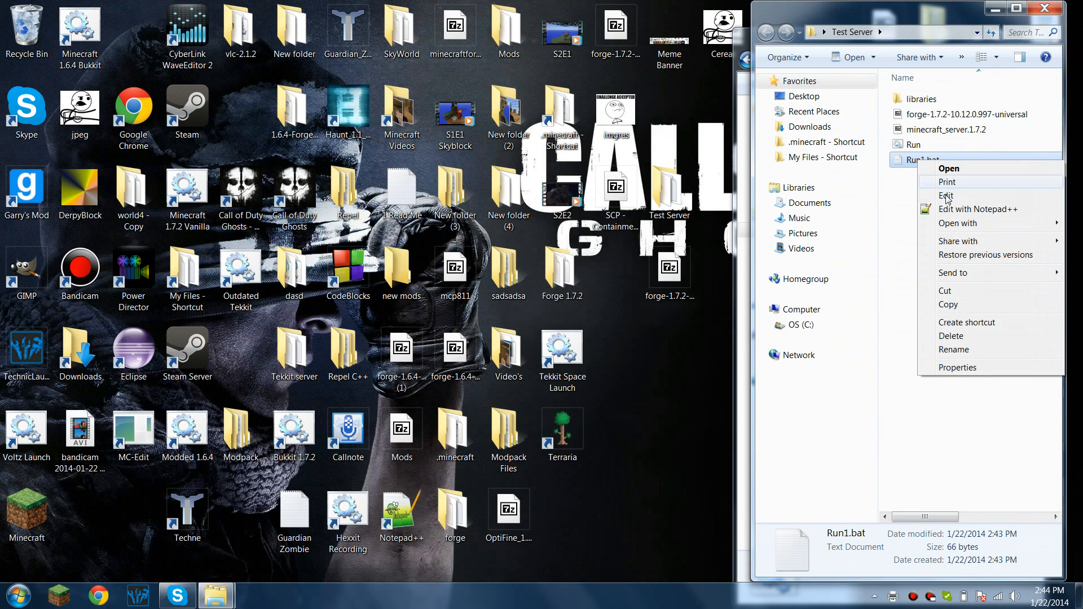
- Save Run1.bat's commands as an All Files 'Run1', close Notepad, and delete Run1.bat
{"action": "left_click", "coordinate": [946, 196]}
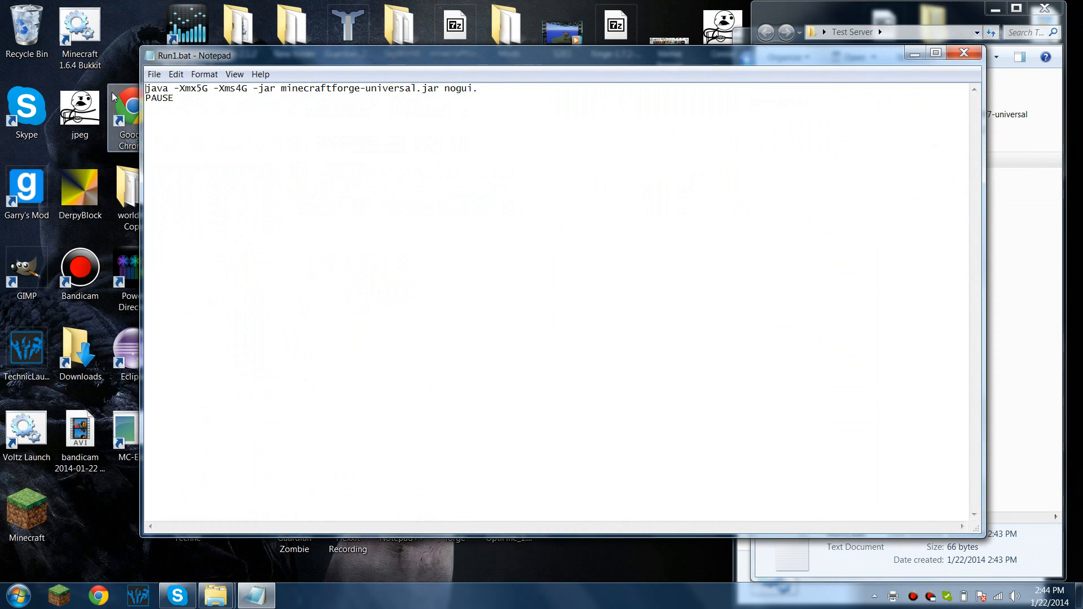
{"action": "left_click", "coordinate": [154, 74]}
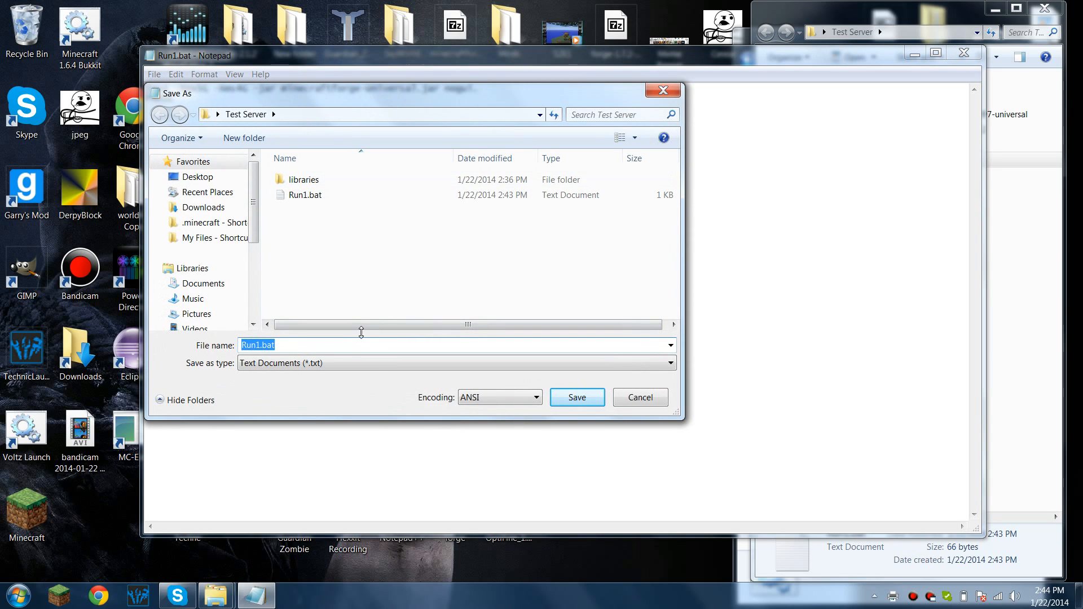
{"action": "left_click", "coordinate": [456, 363]}
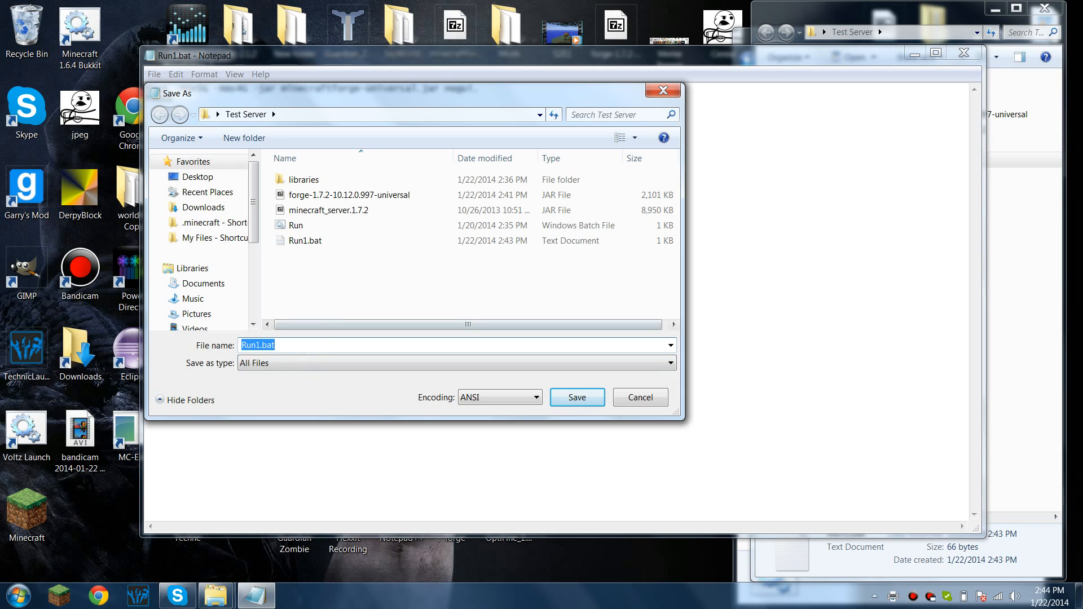
{"action": "left_click", "coordinate": [668, 345]}
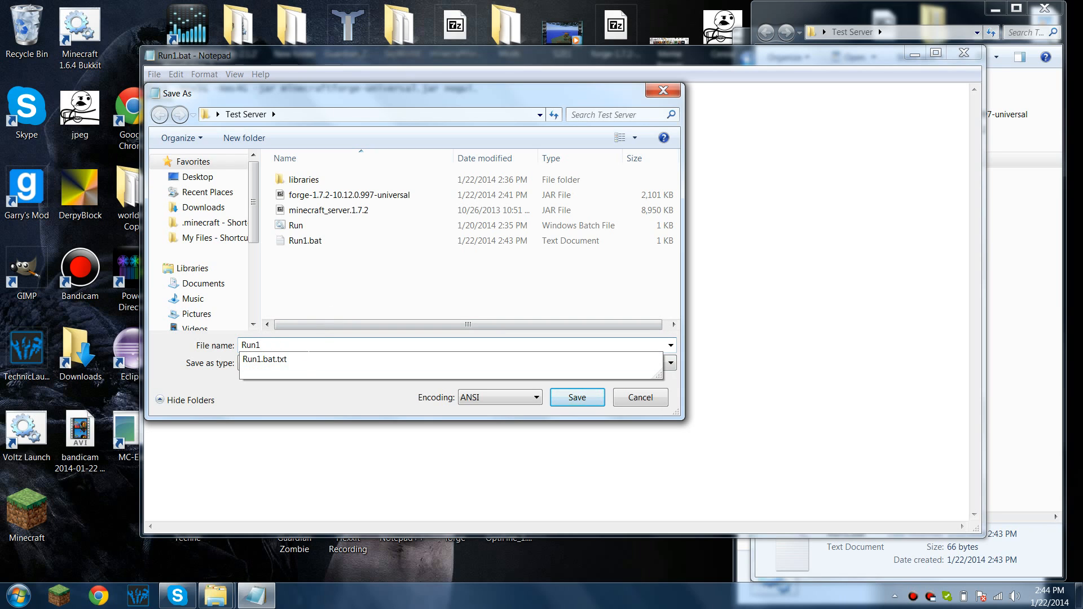
{"action": "left_click", "coordinate": [576, 397]}
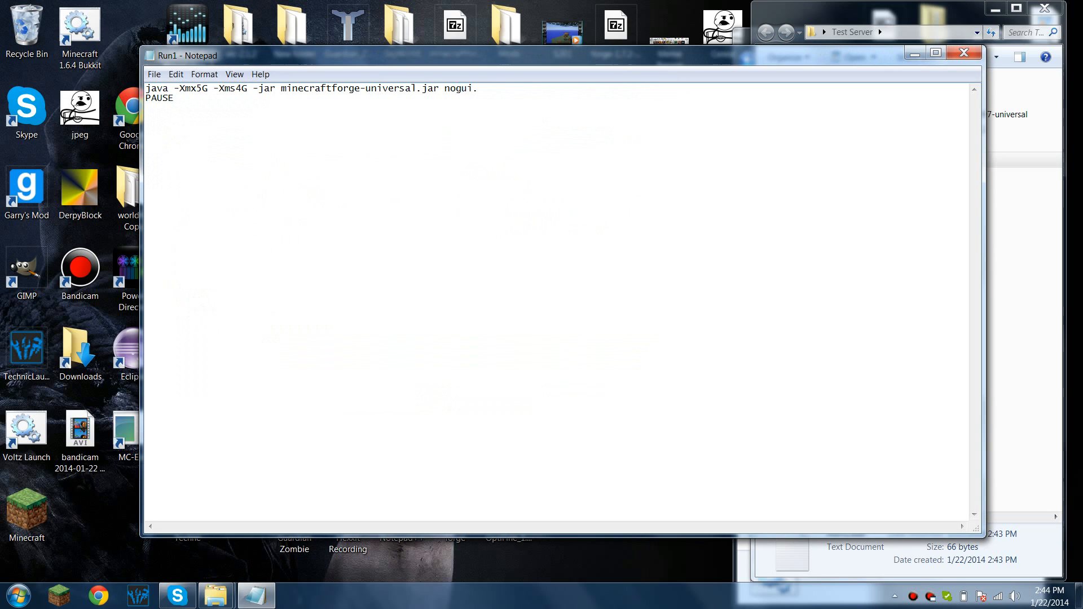
{"action": "left_click", "coordinate": [964, 53]}
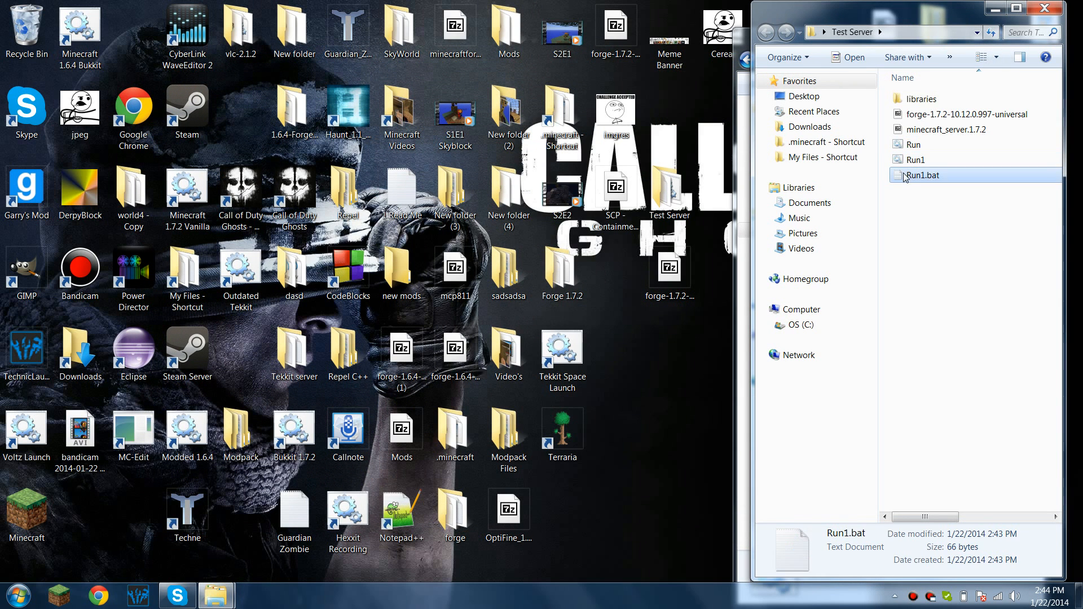
{"action": "key", "text": "Delete"}
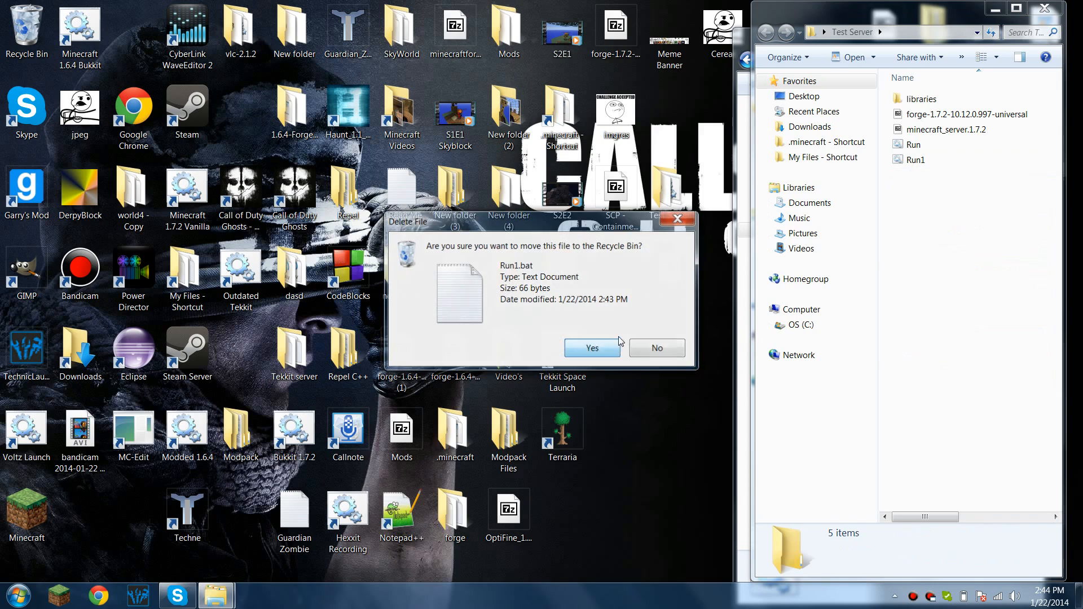
- Delete the leftover Run1.bat text file and select the Forge universal jar
{"action": "left_click", "coordinate": [591, 348]}
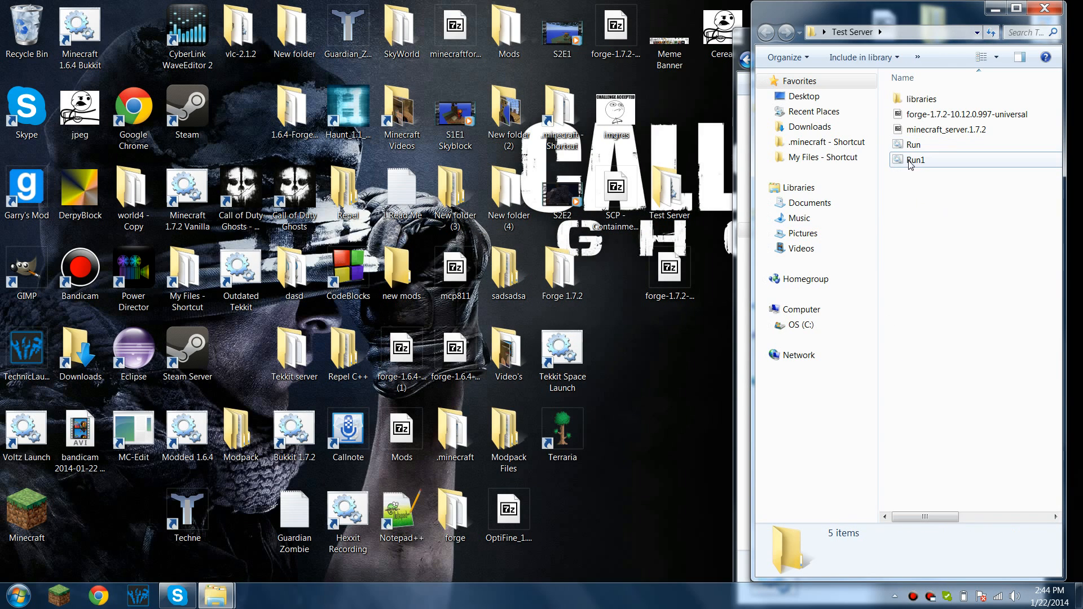
{"action": "left_click", "coordinate": [915, 160]}
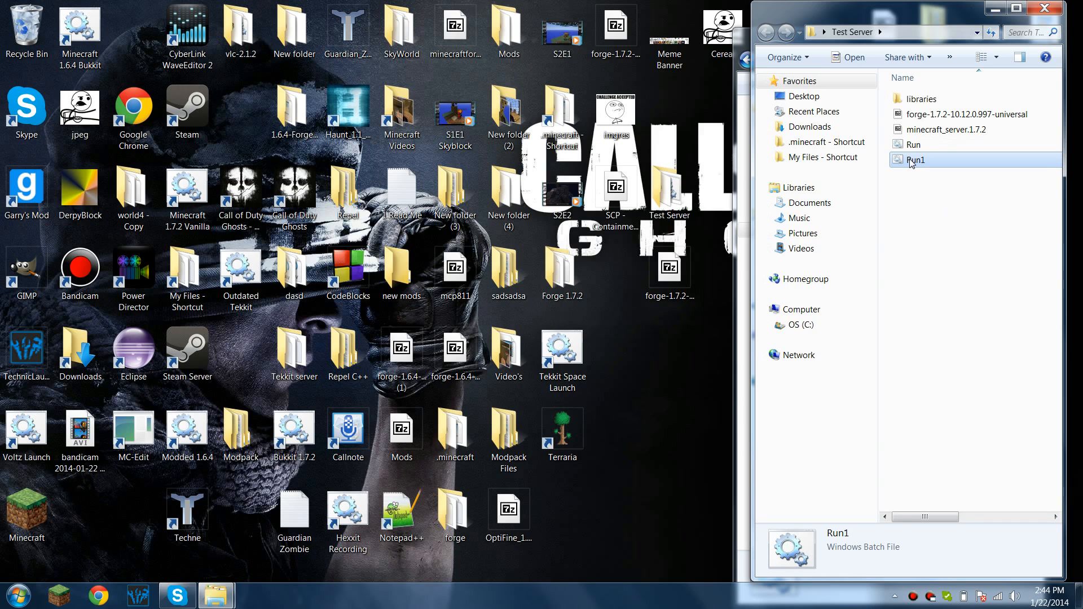
{"action": "double_click", "coordinate": [915, 160]}
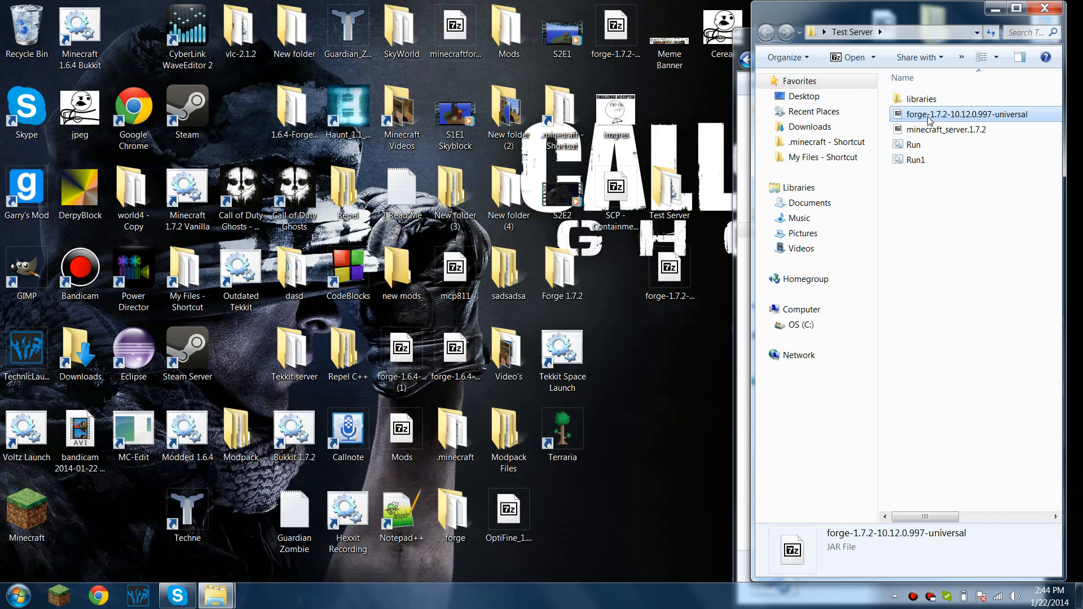
- Rename the Forge 1.7.2 universal jar to forge-universal and open Modded 1.6.4 2
{"action": "double_click", "coordinate": [953, 114]}
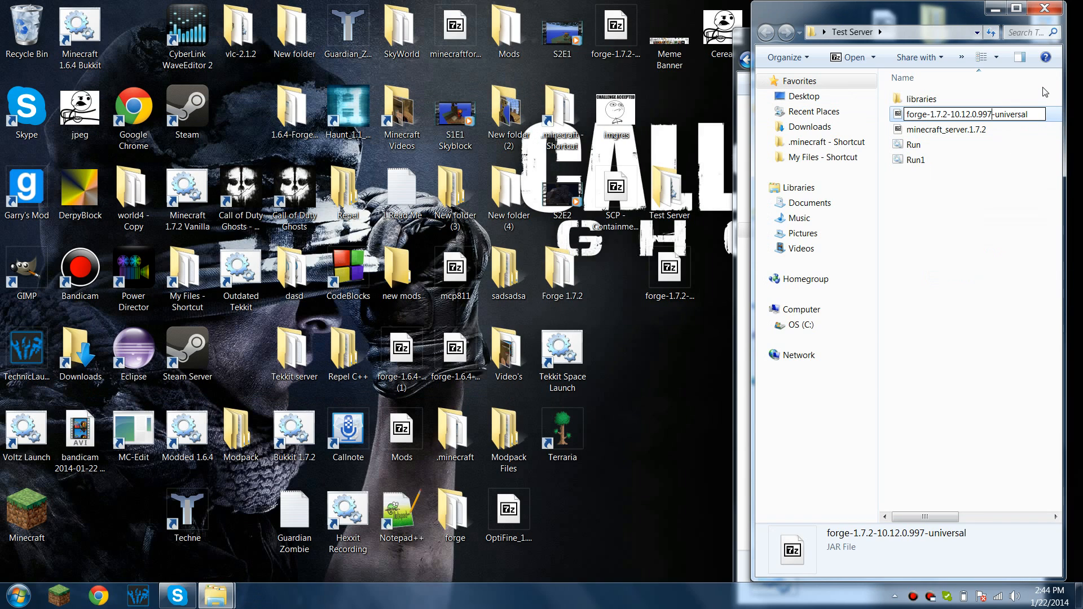
{"action": "type", "text": "forge-1-universal"}
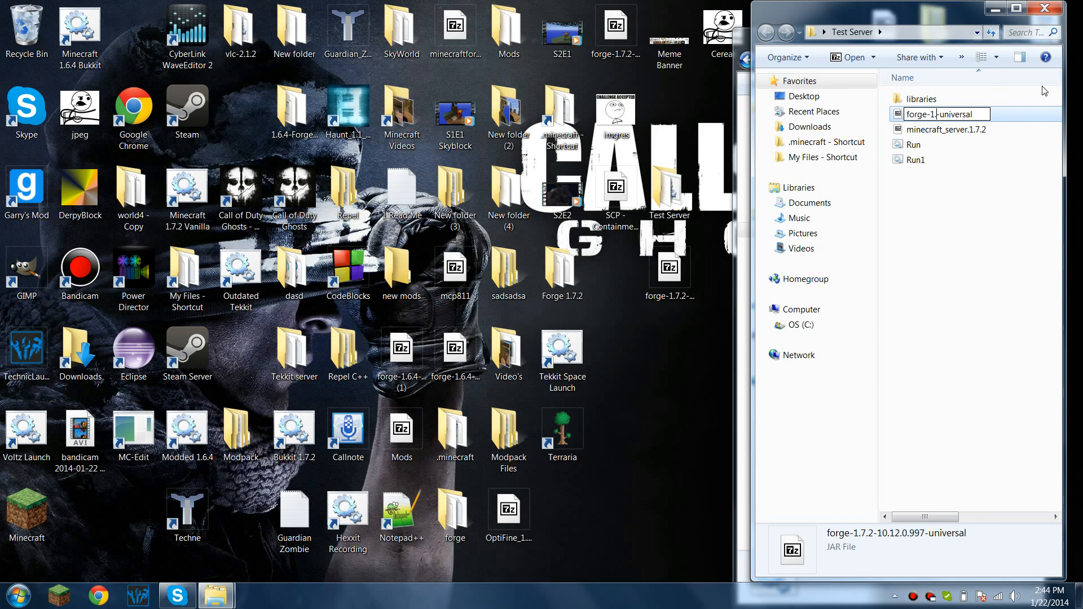
{"action": "key", "text": "Return"}
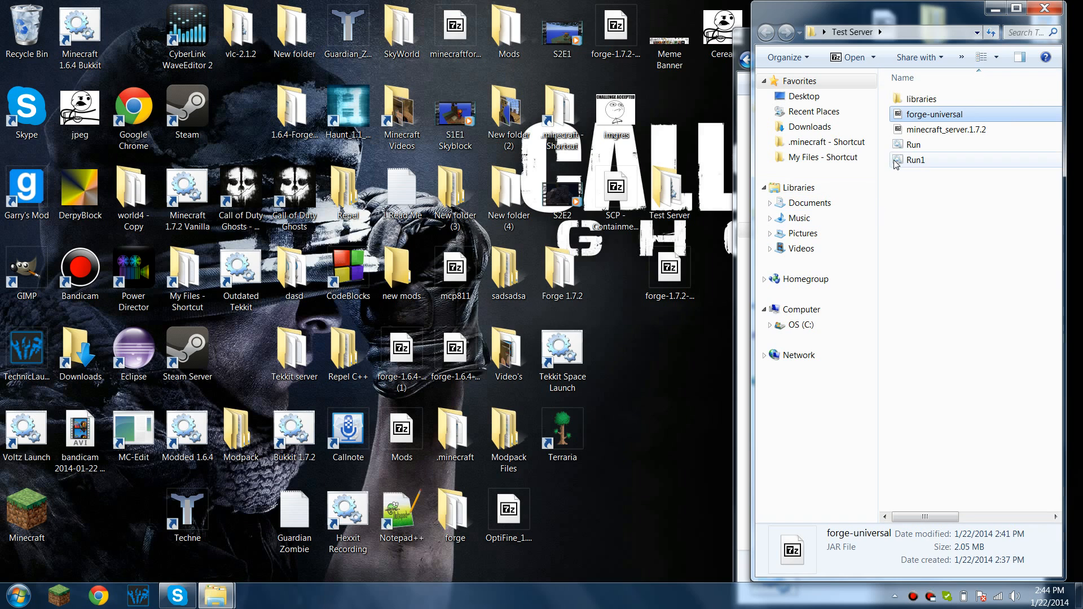
{"action": "left_click", "coordinate": [917, 159]}
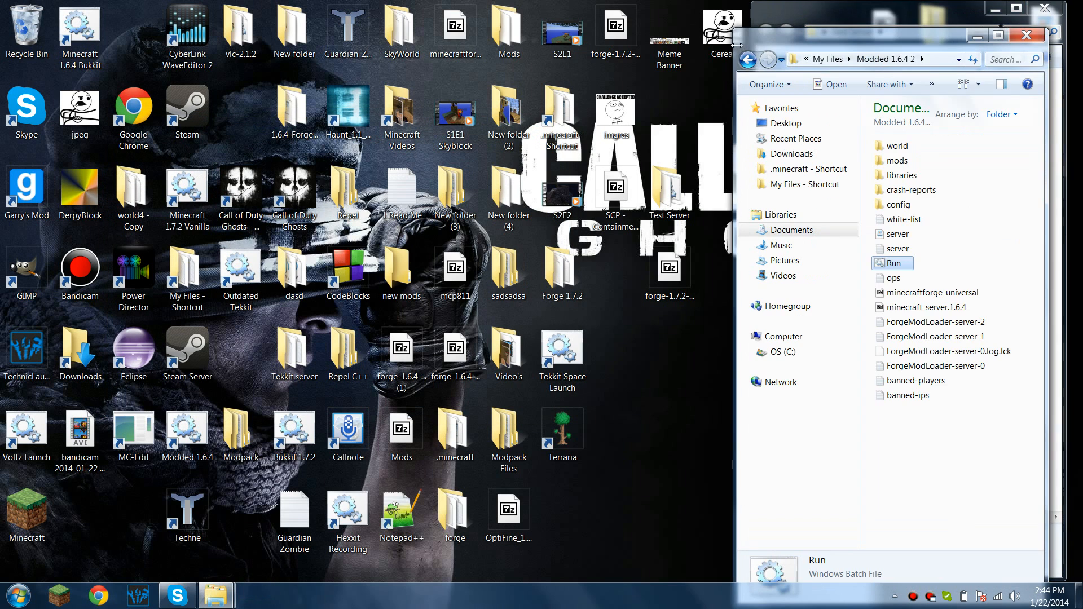
- Open Test Server's Run1.bat in Notepad to view its minecraftforge-universal.jar launch line
{"action": "right_click", "coordinate": [892, 264]}
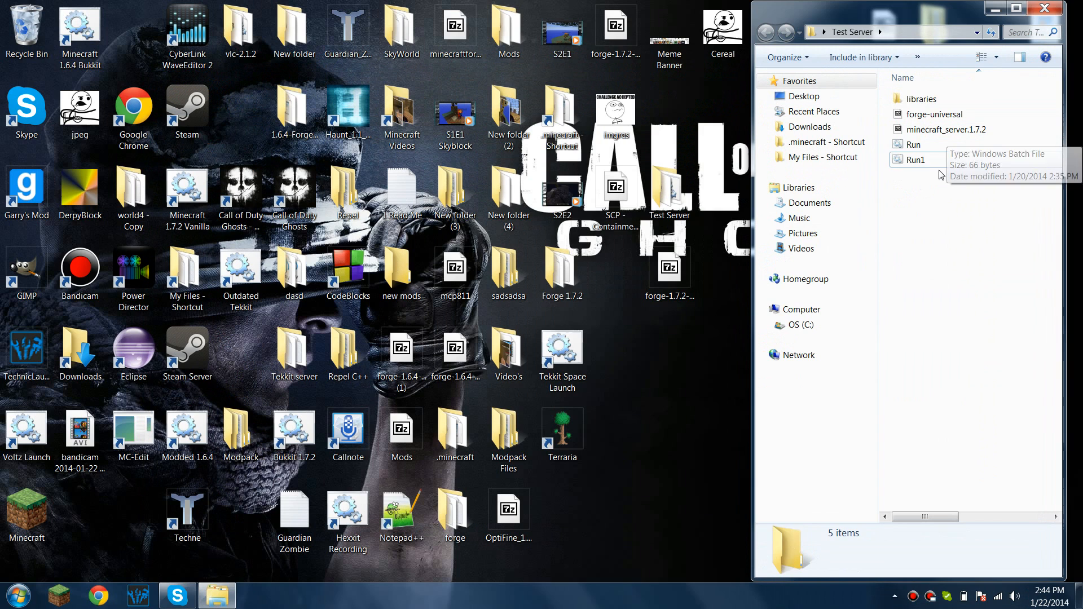
{"action": "double_click", "coordinate": [915, 160]}
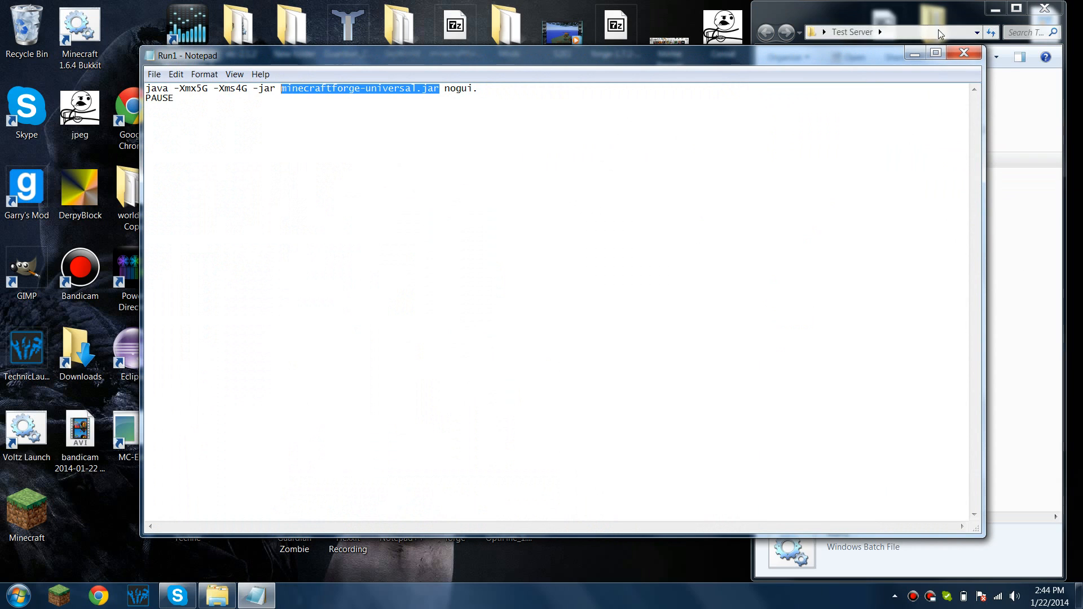
- Close Notepad, rename the jar to minecraftforge-universal, and launch Run1.bat
{"action": "left_click", "coordinate": [934, 114]}
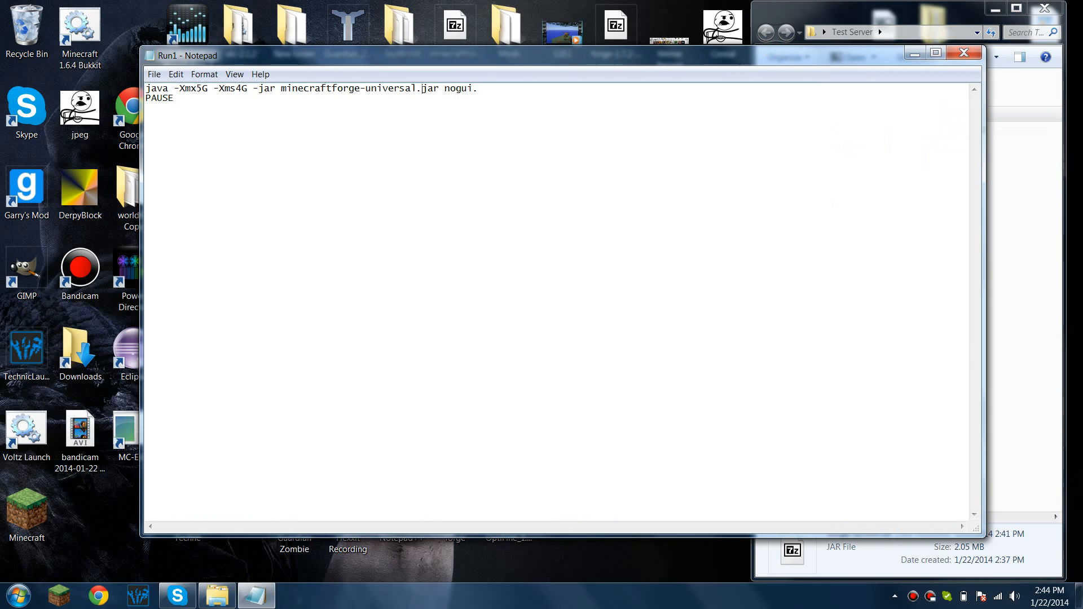
{"action": "double_click", "coordinate": [347, 88]}
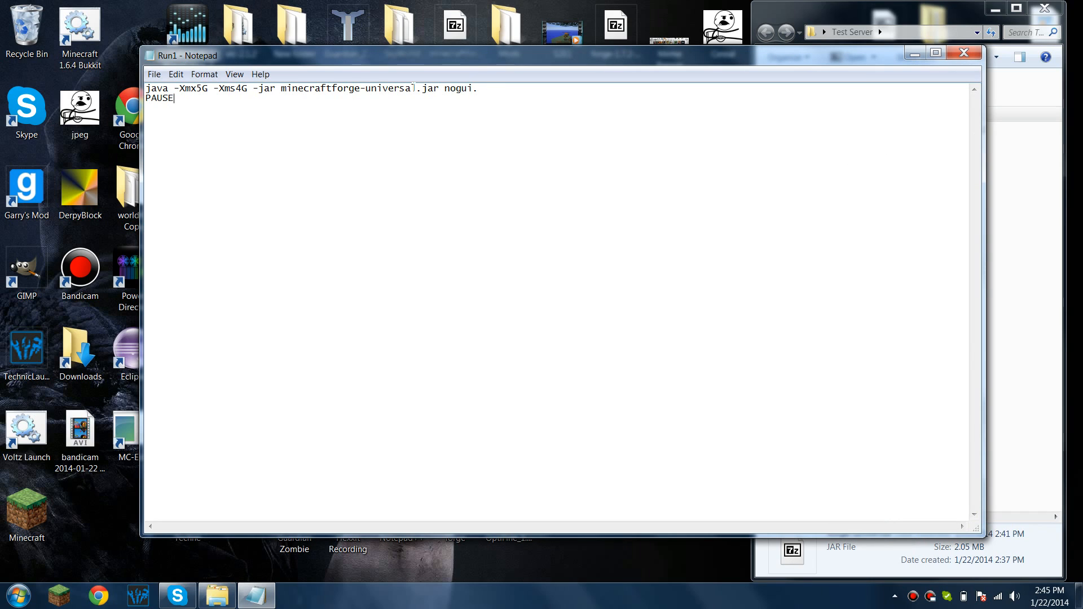
{"action": "double_click", "coordinate": [348, 88]}
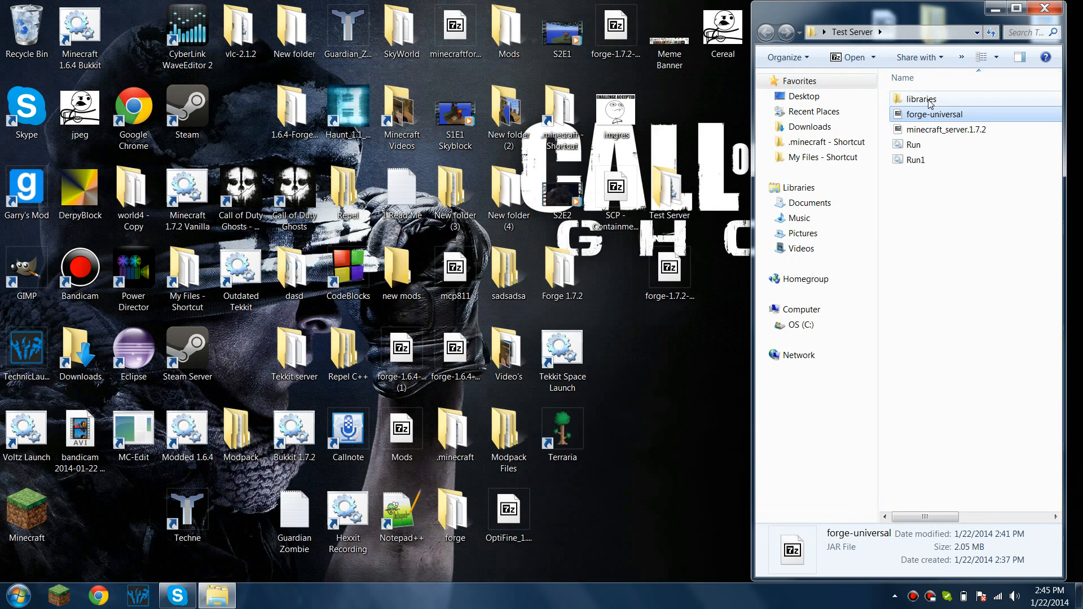
{"action": "left_click", "coordinate": [948, 274]}
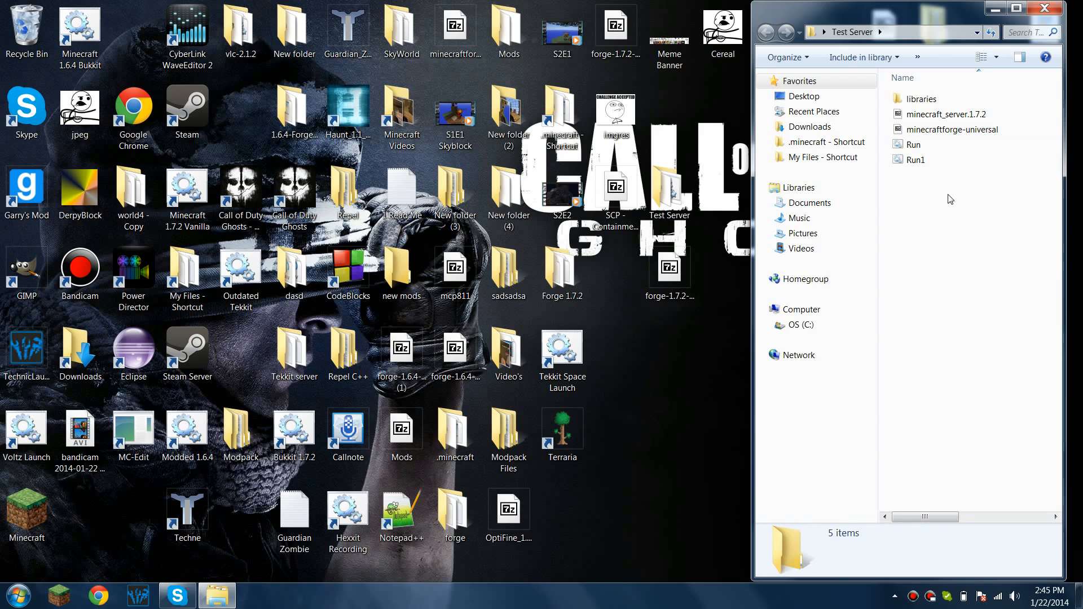
{"action": "double_click", "coordinate": [915, 160]}
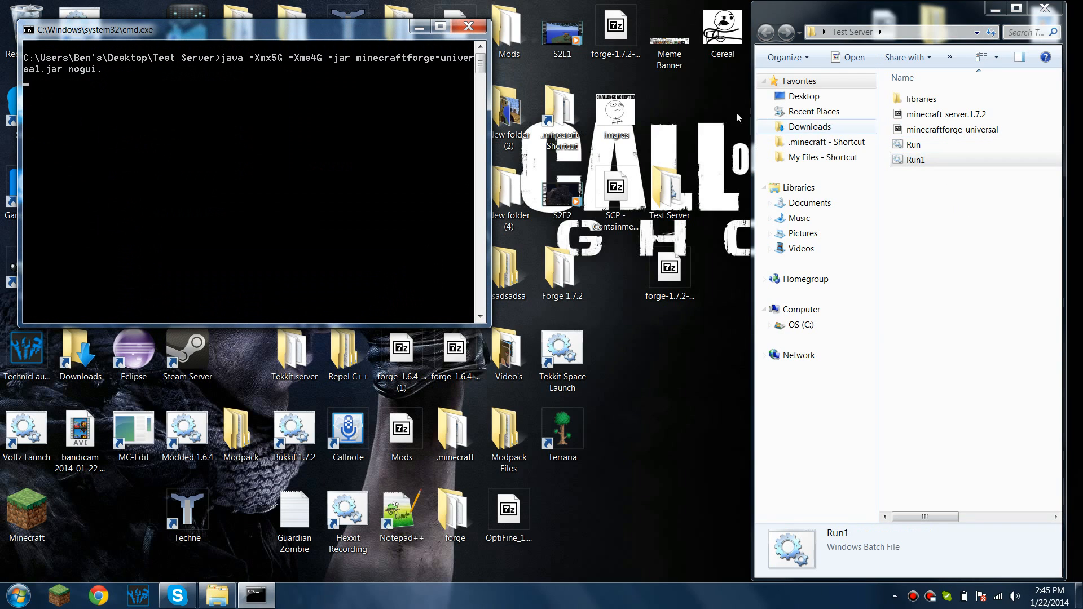
{"action": "mouse_move", "coordinate": [158, 99]}
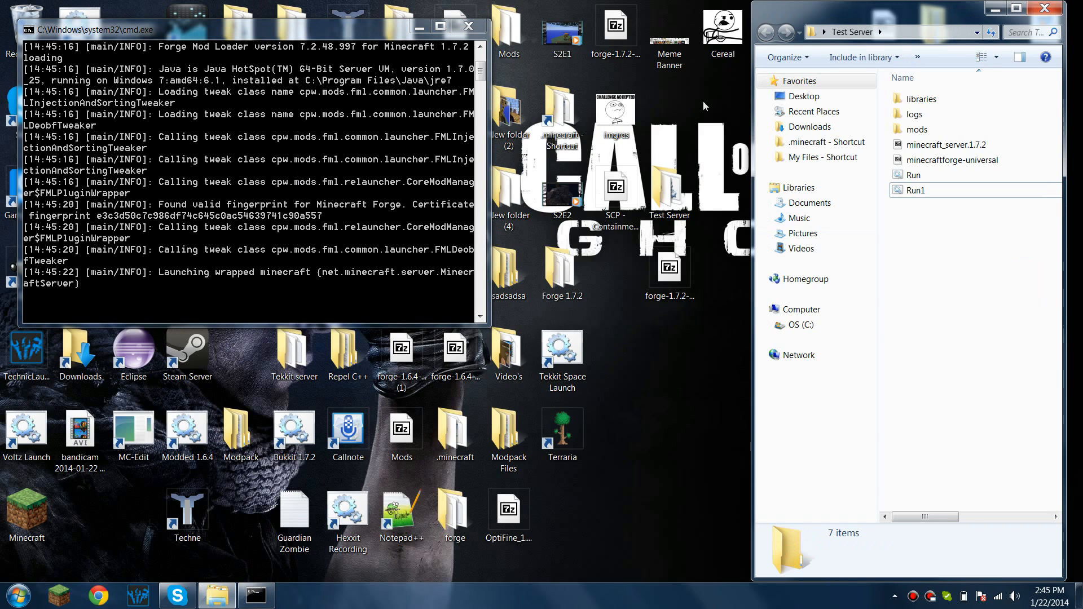
{"action": "mouse_move", "coordinate": [753, 62]}
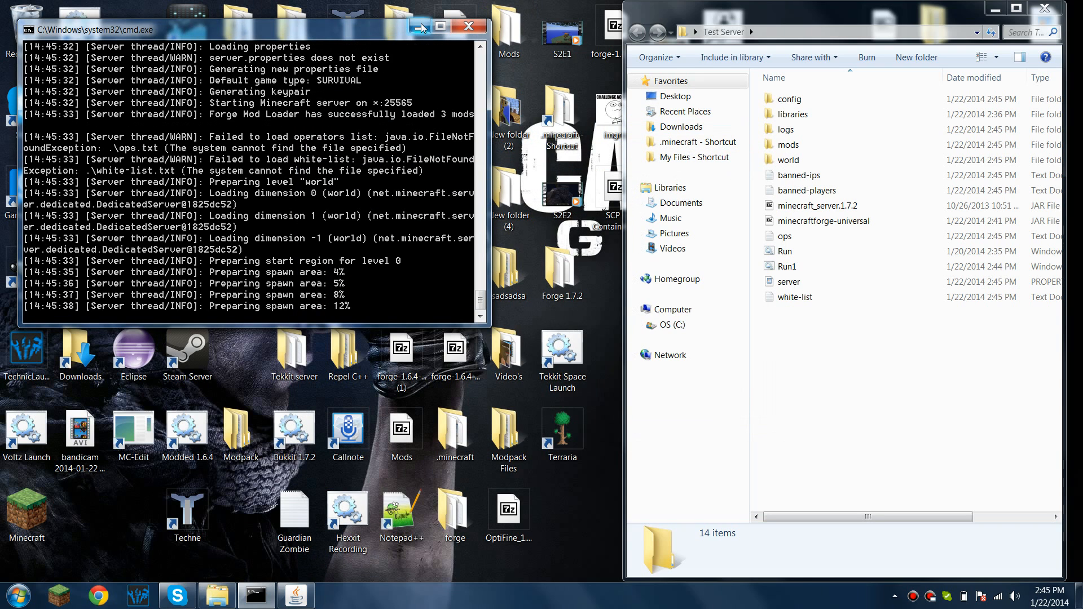
- Minimize the Forge server console once it has loaded 3 mods and generated its files
{"action": "left_click", "coordinate": [469, 27]}
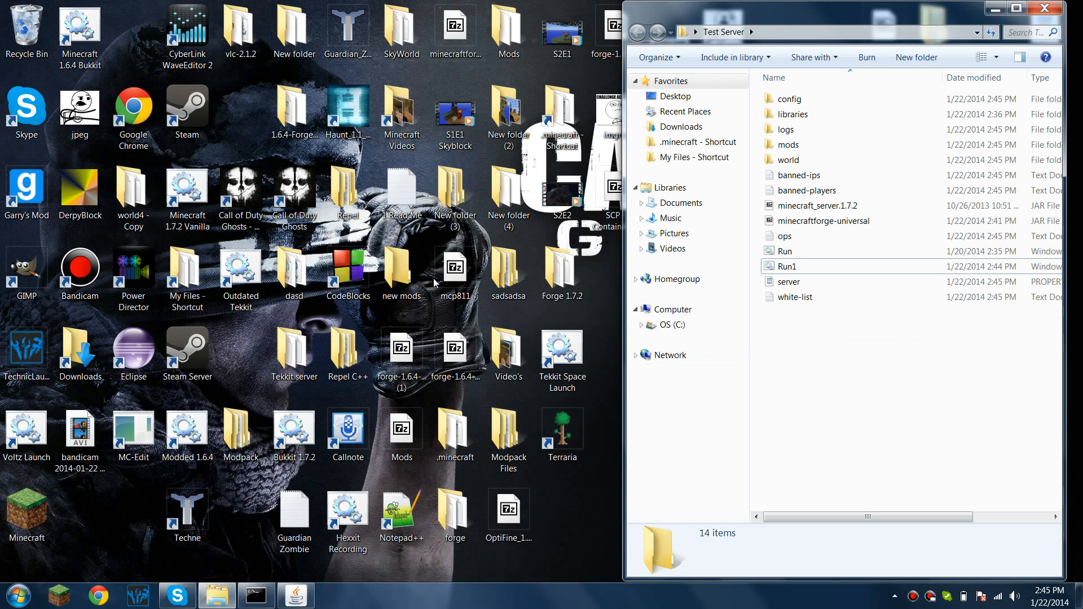
{"action": "left_click", "coordinate": [18, 595]}
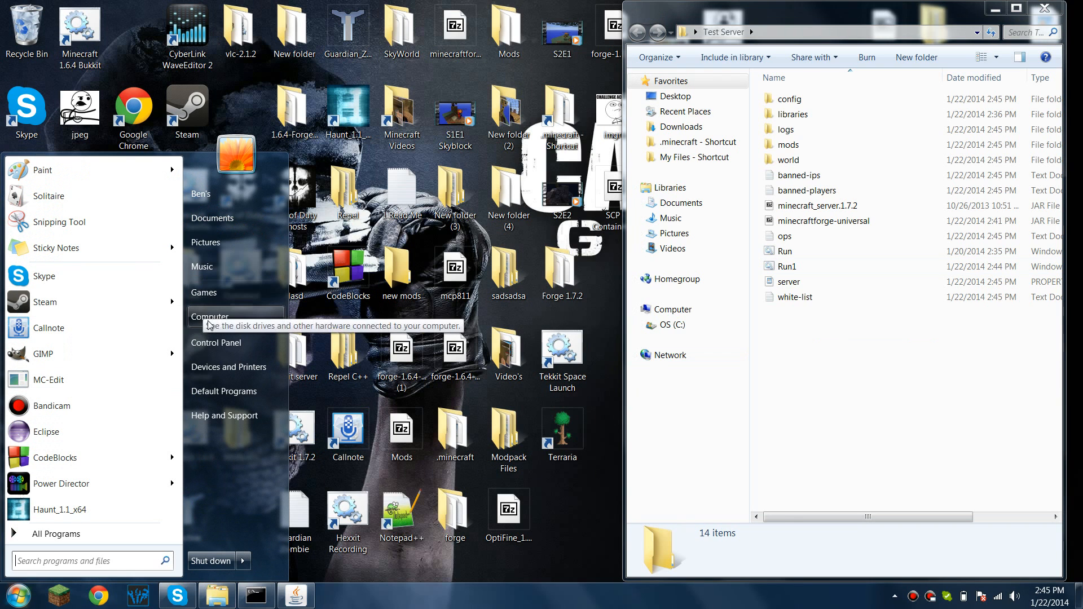
- Show the .minecraft mods folder (45 items) beside Test Server's empty mods folder
{"action": "left_click", "coordinate": [211, 317]}
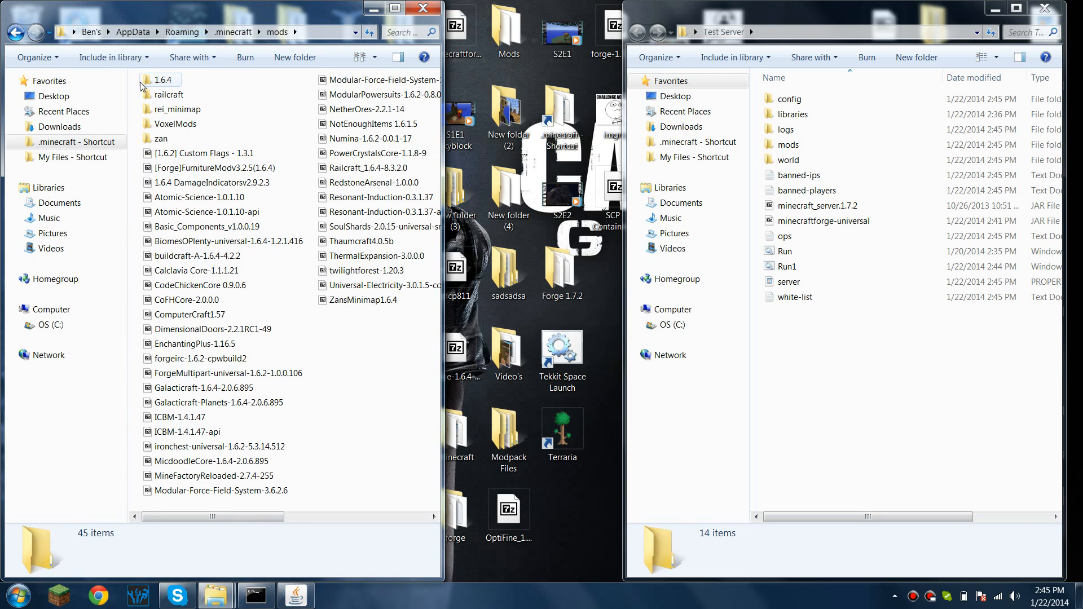
{"action": "left_click", "coordinate": [203, 153]}
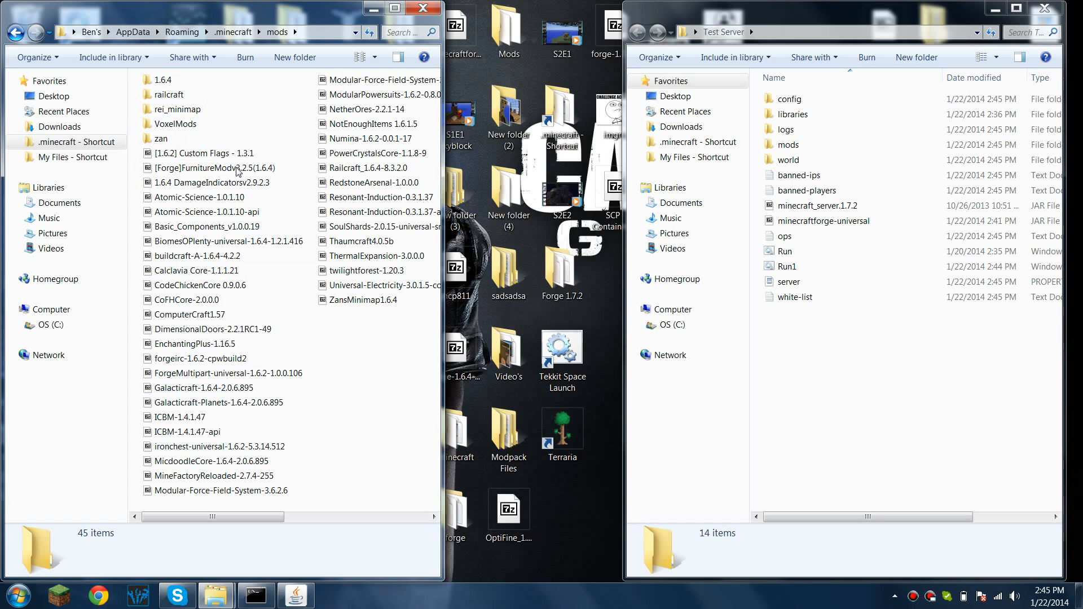
{"action": "scroll", "scroll_direction": "down", "scroll_amount": 3}
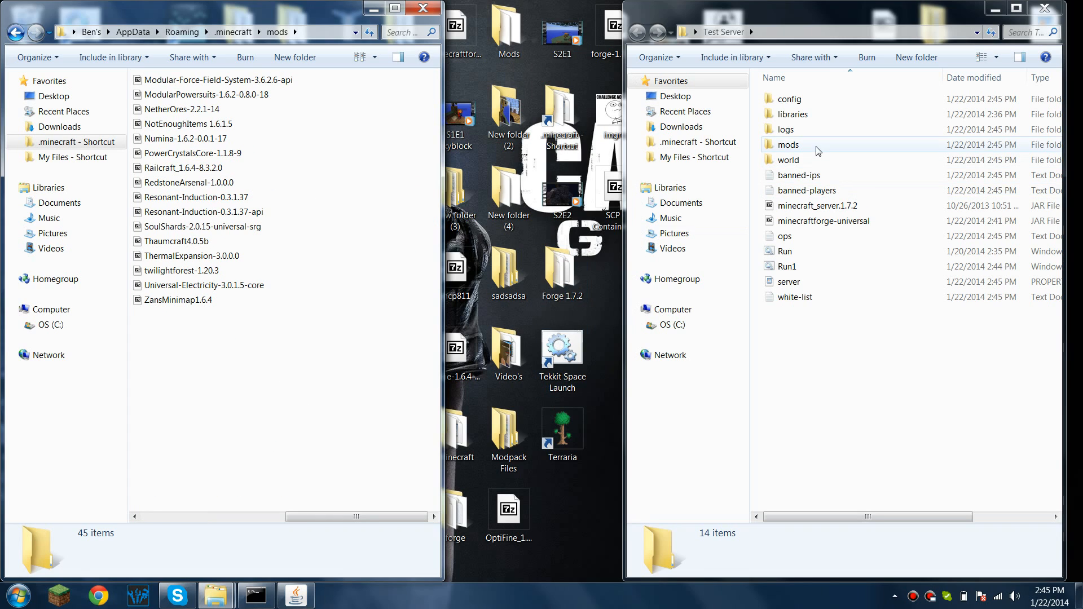
{"action": "double_click", "coordinate": [788, 144]}
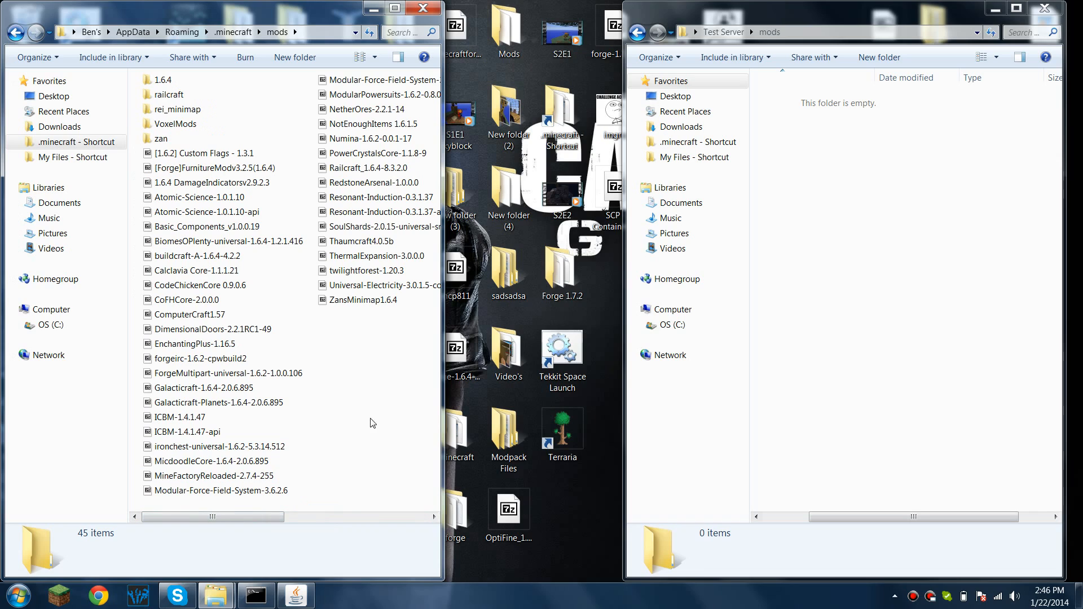
{"action": "mouse_move", "coordinate": [344, 369]}
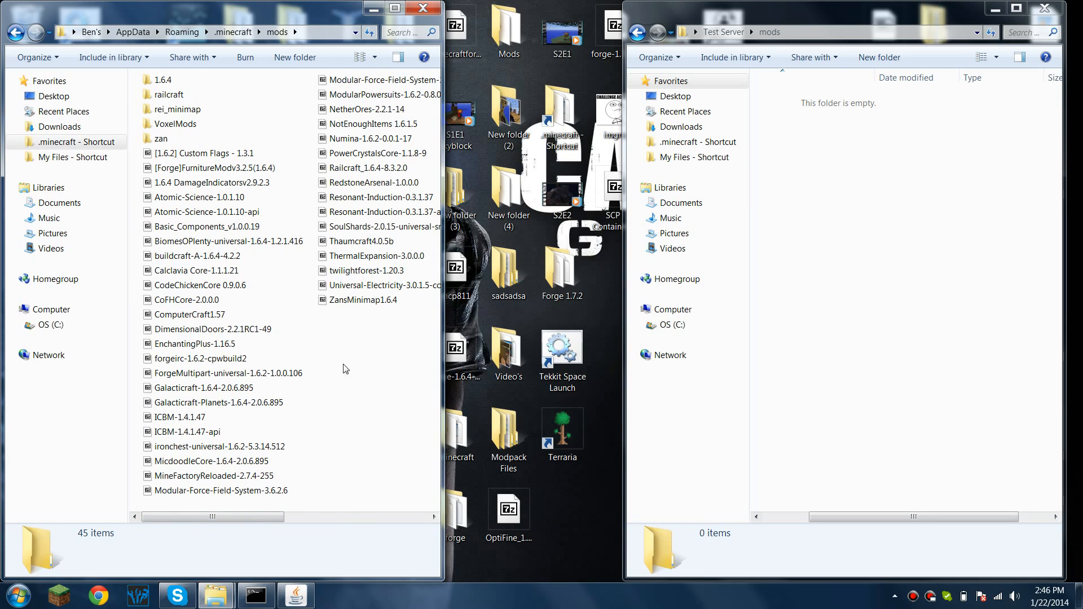
{"action": "mouse_move", "coordinate": [385, 465]}
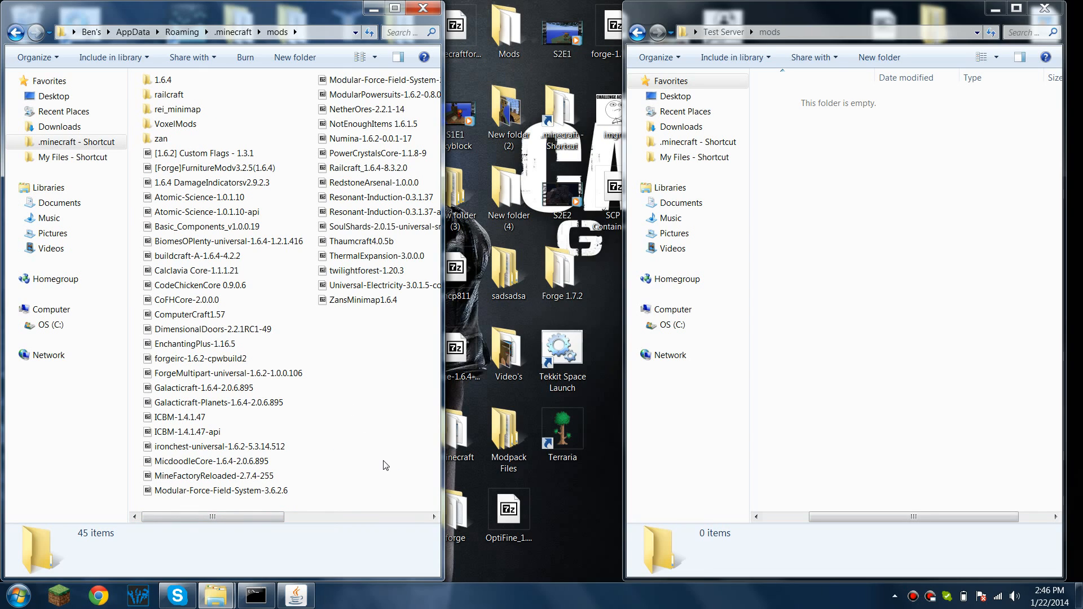
{"action": "left_click", "coordinate": [210, 182]}
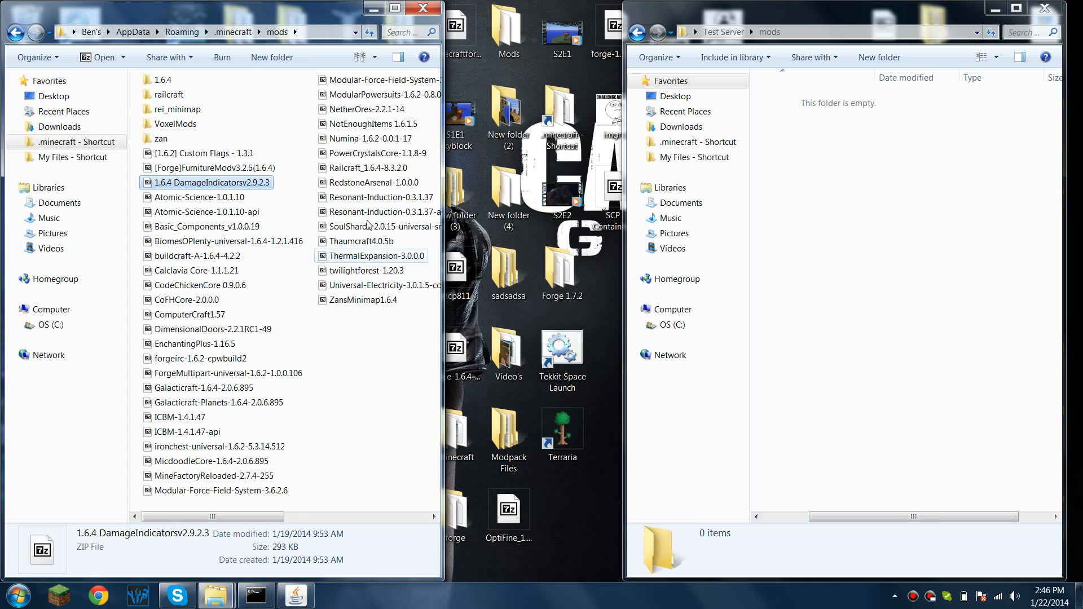
{"action": "mouse_move", "coordinate": [360, 300]}
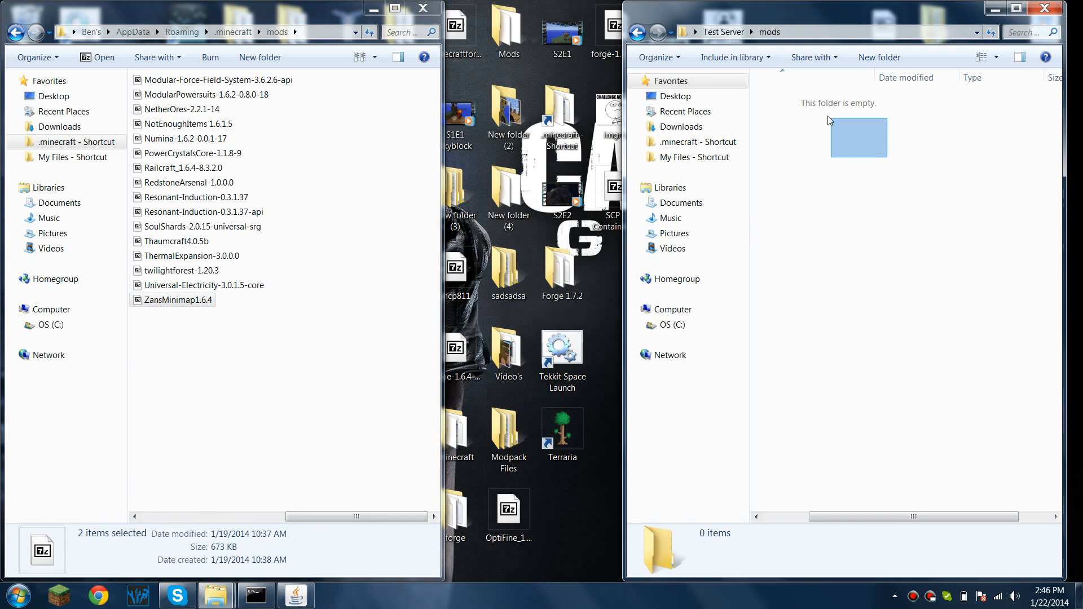
- Copy the 20 mods from Atomic-Science to MineFactoryReloaded into Test Server\mods
{"action": "left_click", "coordinate": [259, 463]}
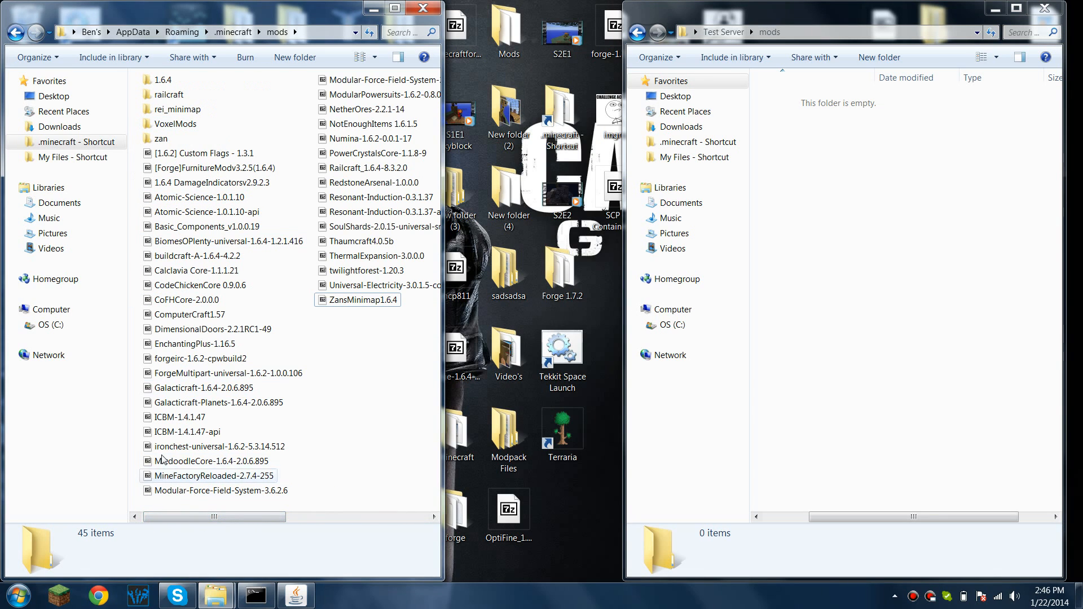
{"action": "left_click", "coordinate": [220, 491]}
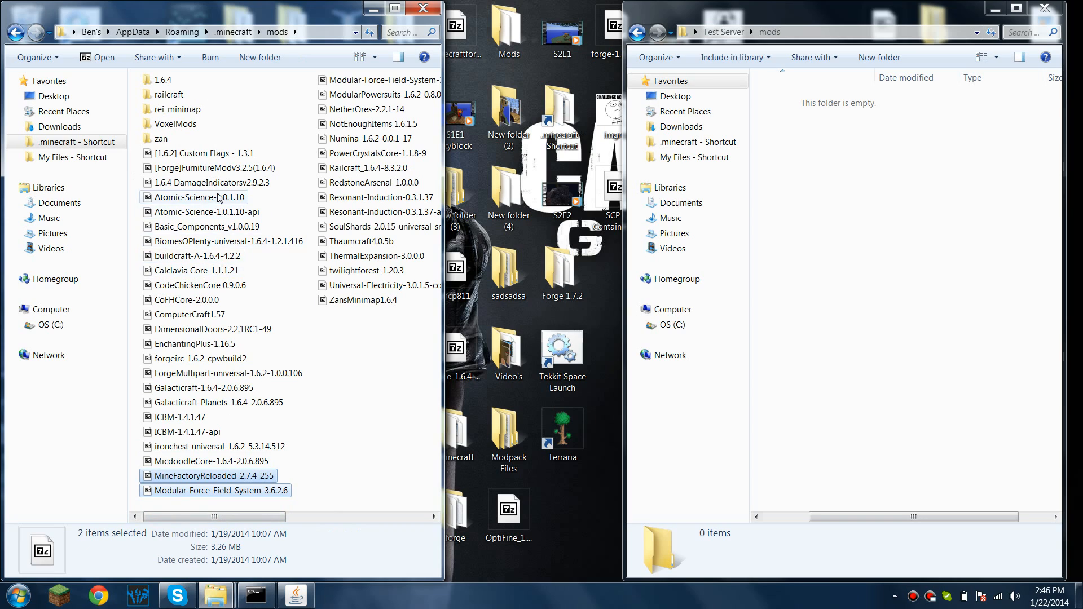
{"action": "left_click", "coordinate": [198, 197]}
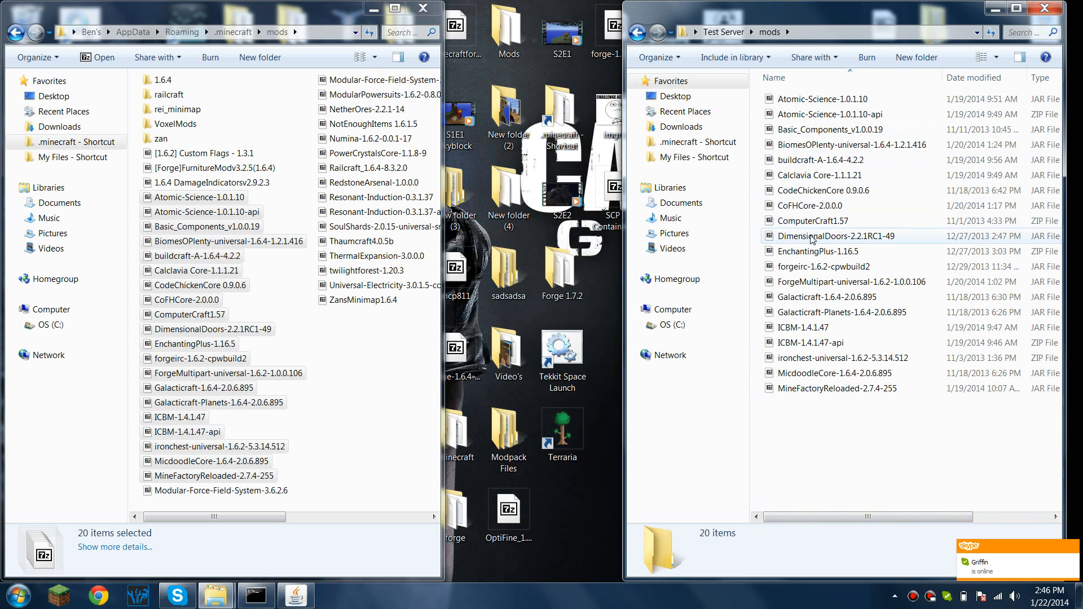
{"action": "left_click", "coordinate": [636, 32]}
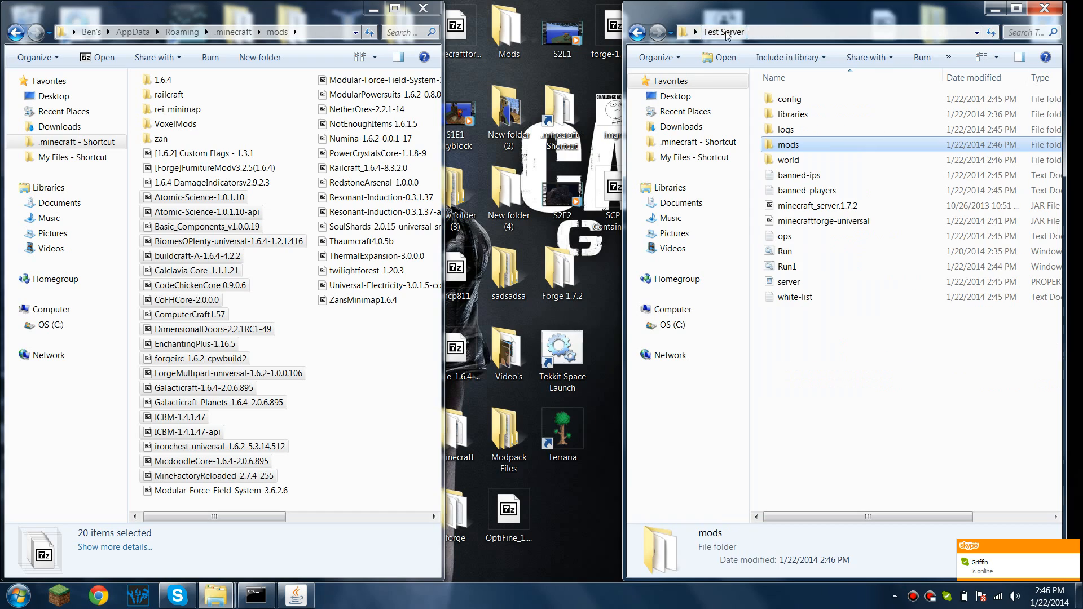
- Show the server console again, which reports Done in 16.407s
{"action": "left_click", "coordinate": [296, 595]}
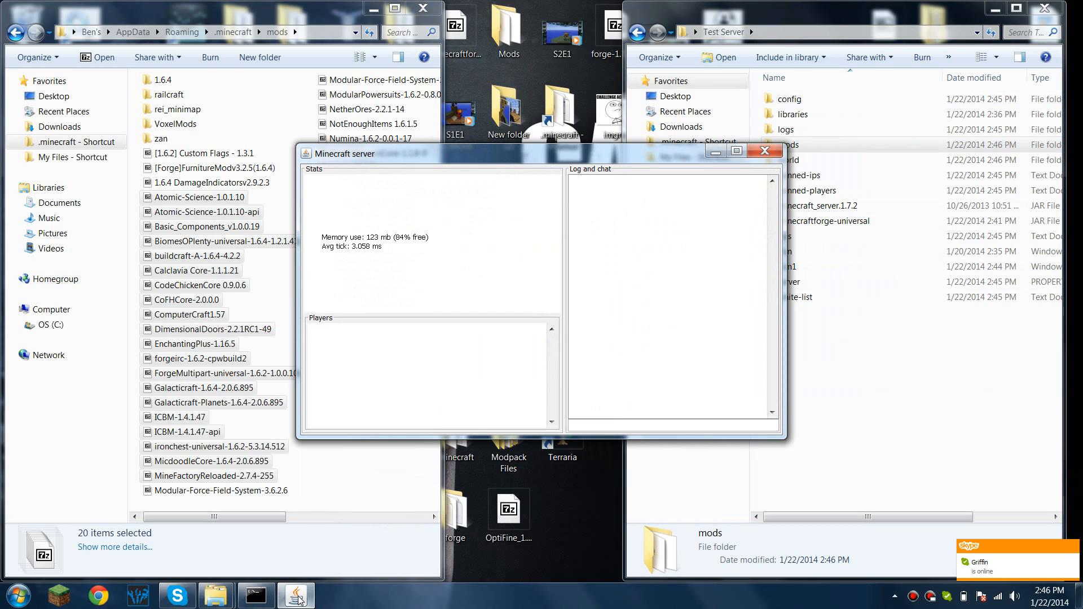
{"action": "left_click", "coordinate": [428, 8]}
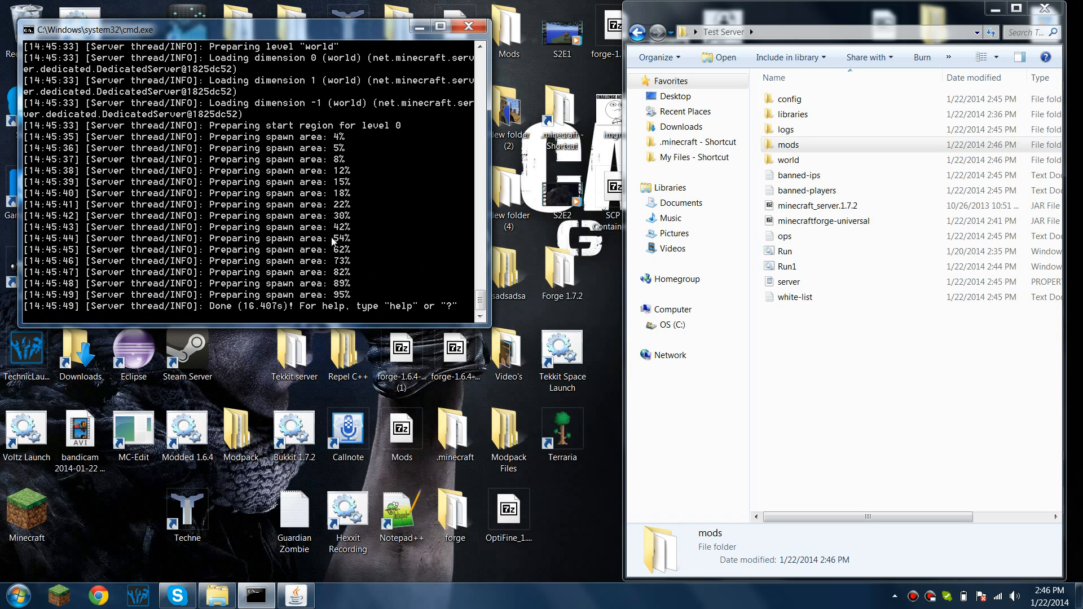
{"action": "mouse_move", "coordinate": [234, 520]}
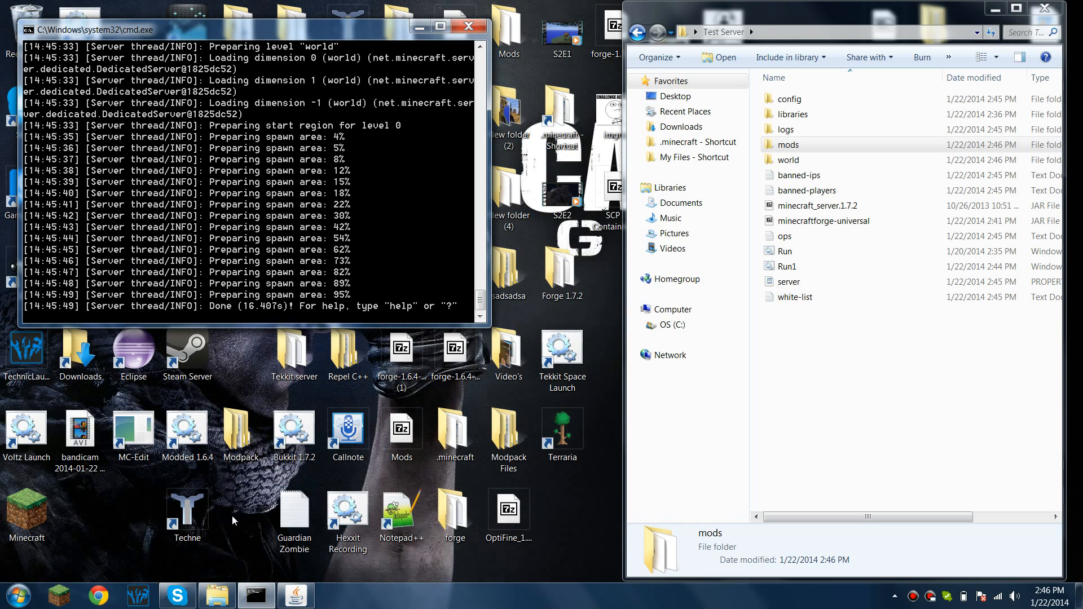